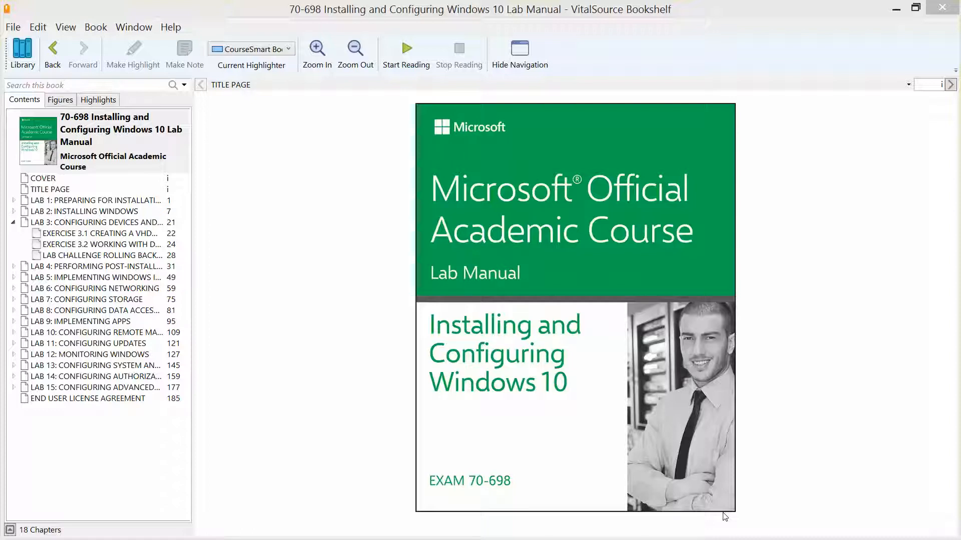
mouse_move(125, 227)
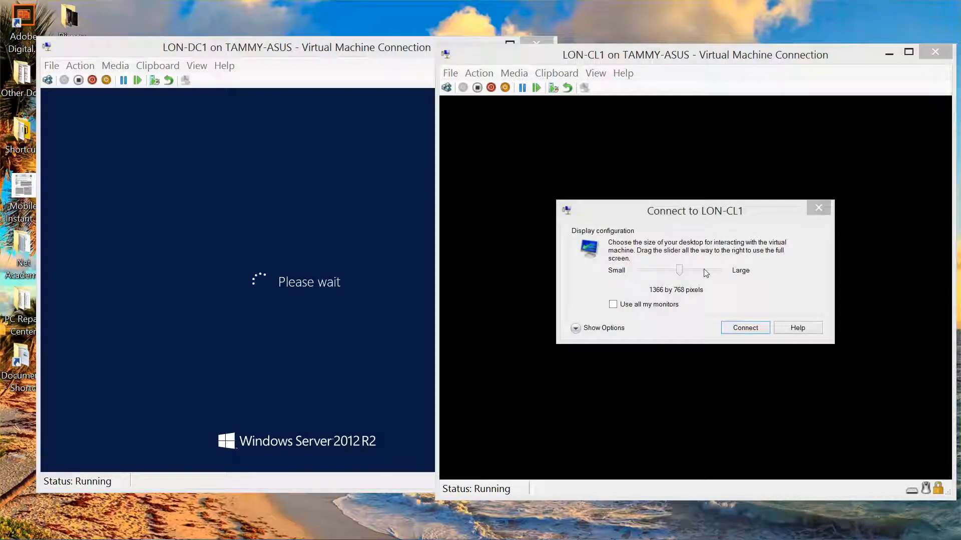
- Connect to LON-CL1 with the display size set to Full Screen
left_click_drag(678, 270, 712, 270)
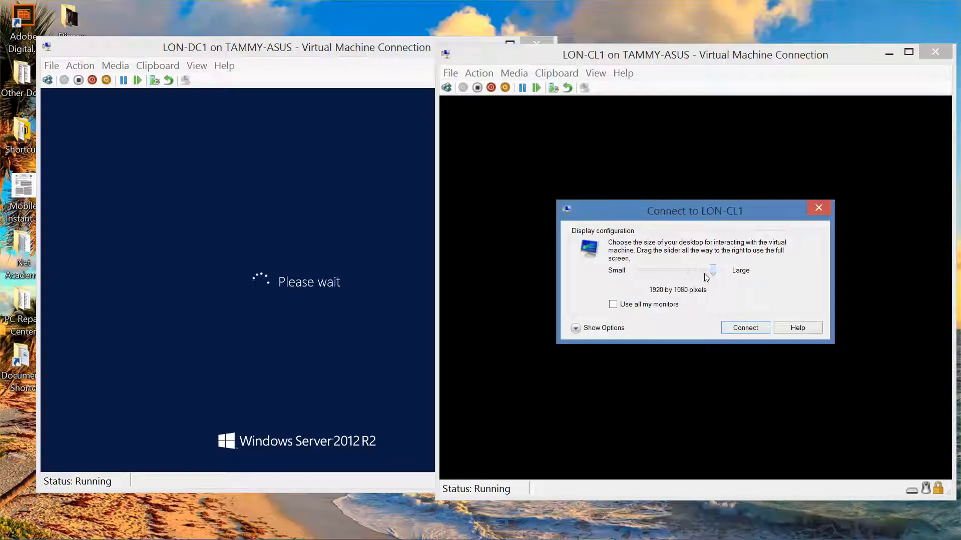
left_click_drag(712, 271, 718, 270)
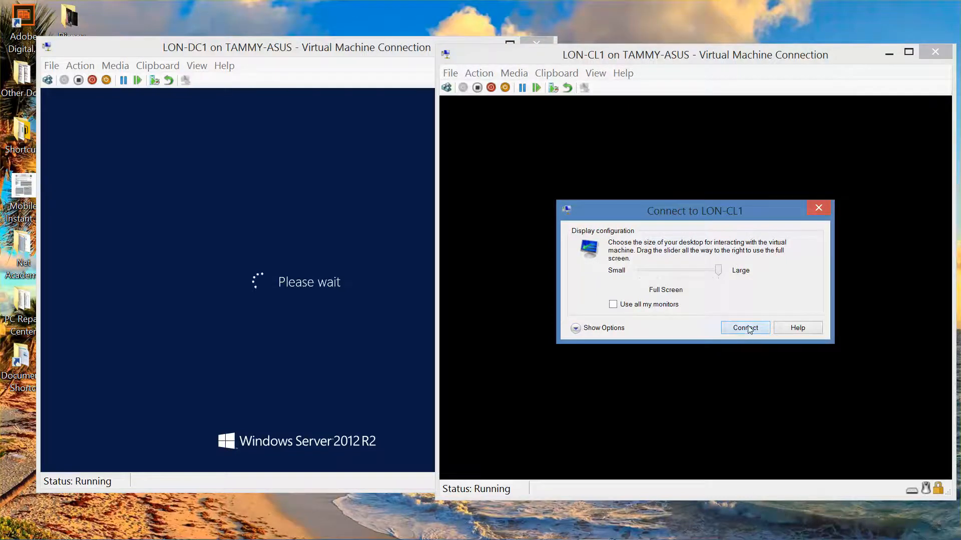
left_click(745, 328)
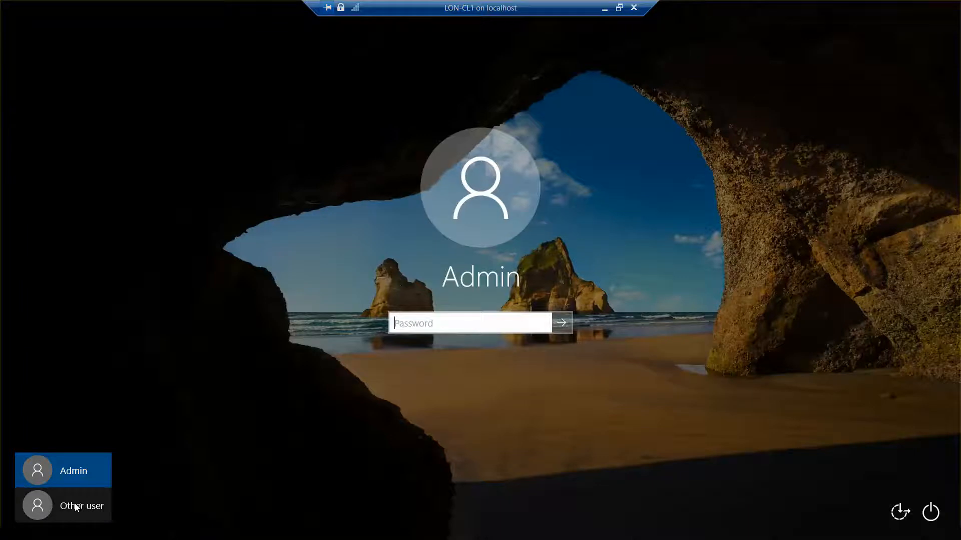
- Choose Other user on LON-CL1 and begin the user name with 'ADATUM\'
left_click(63, 505)
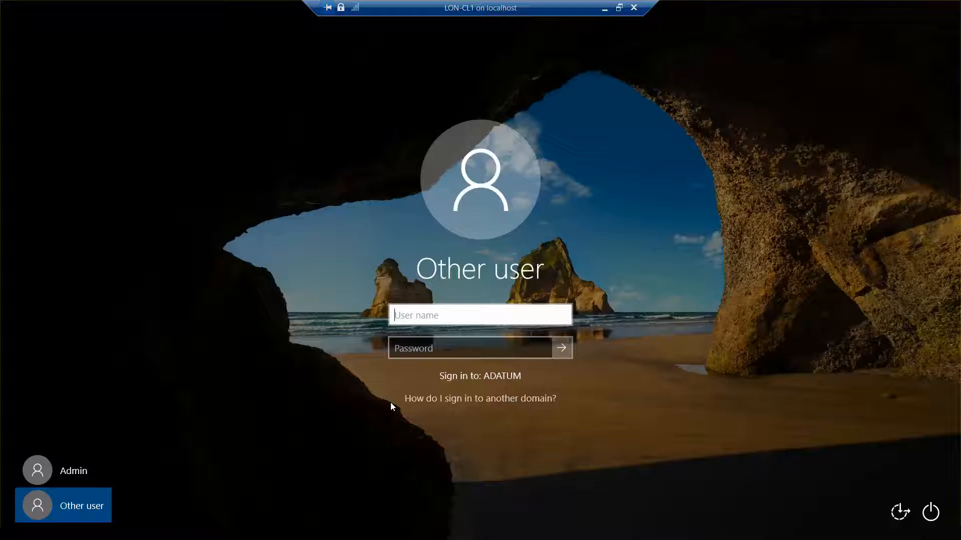
type("ADATUM")
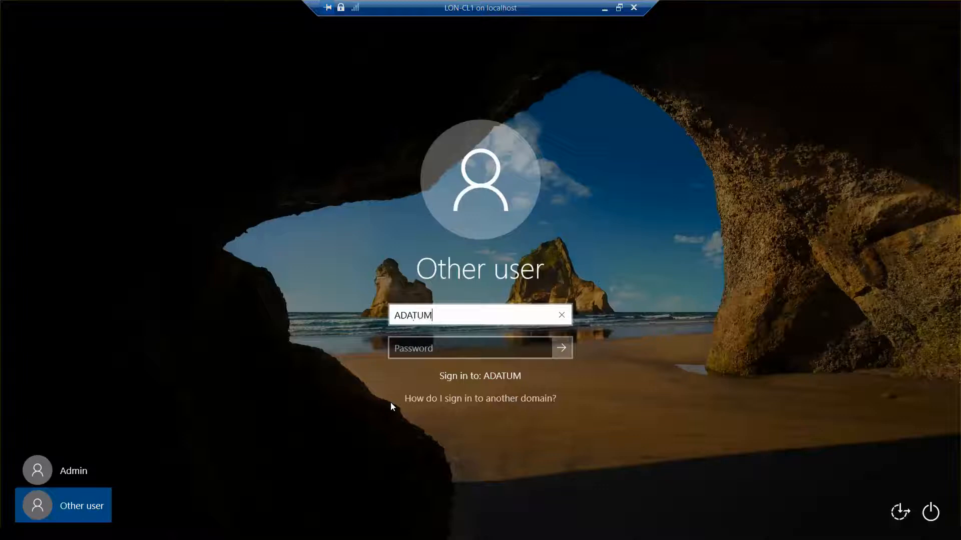
type("\\")
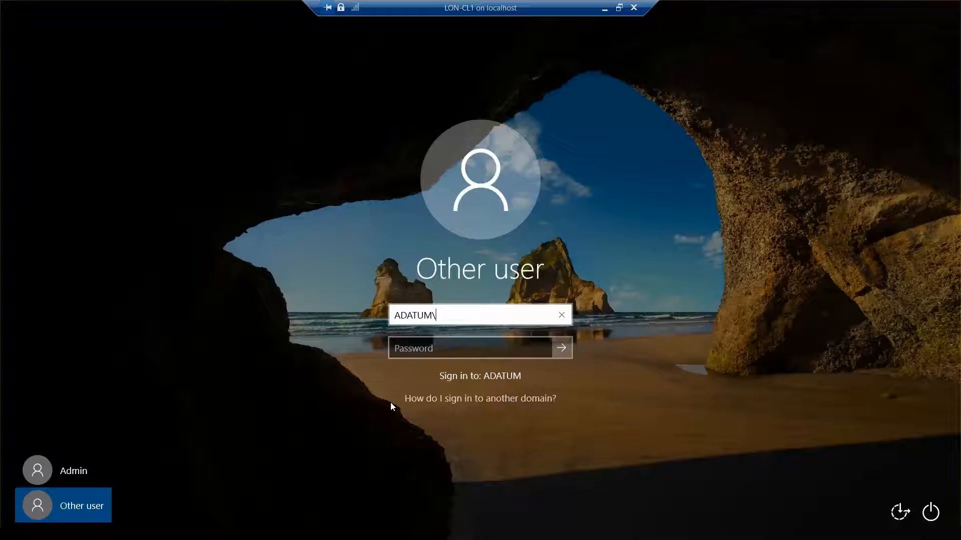
key("Backspace")
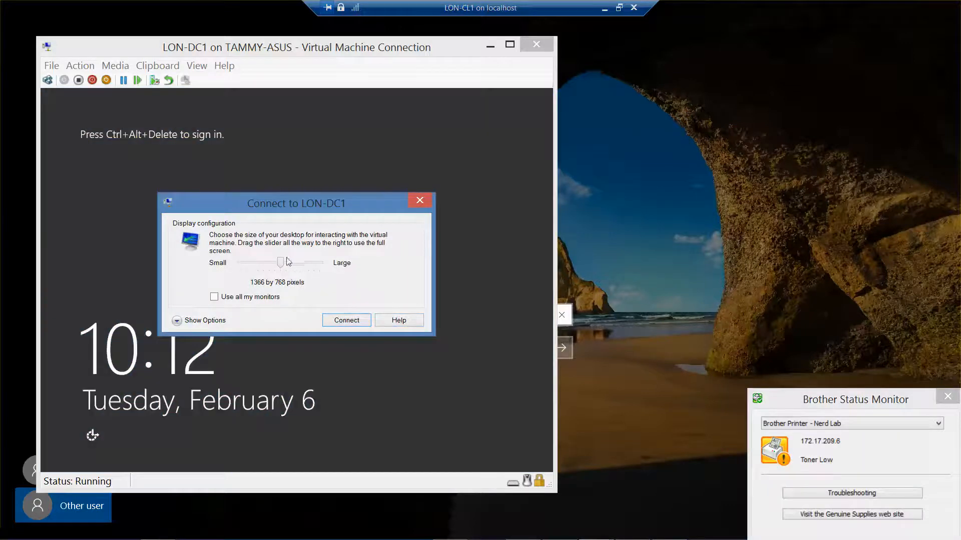
- Connect LON-DC1 full screen and sign in as ADATUM\Administrator with the password
left_click_drag(280, 263, 319, 262)
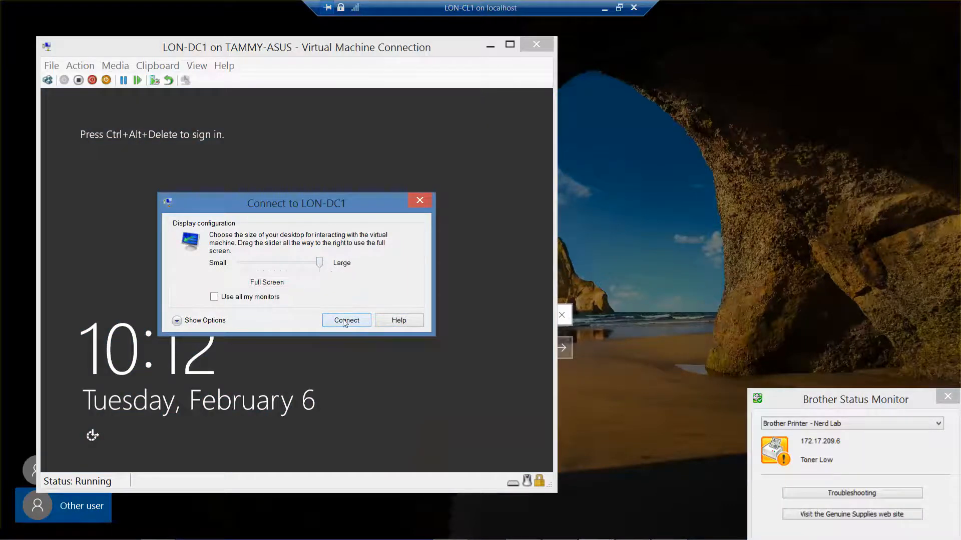
left_click(346, 319)
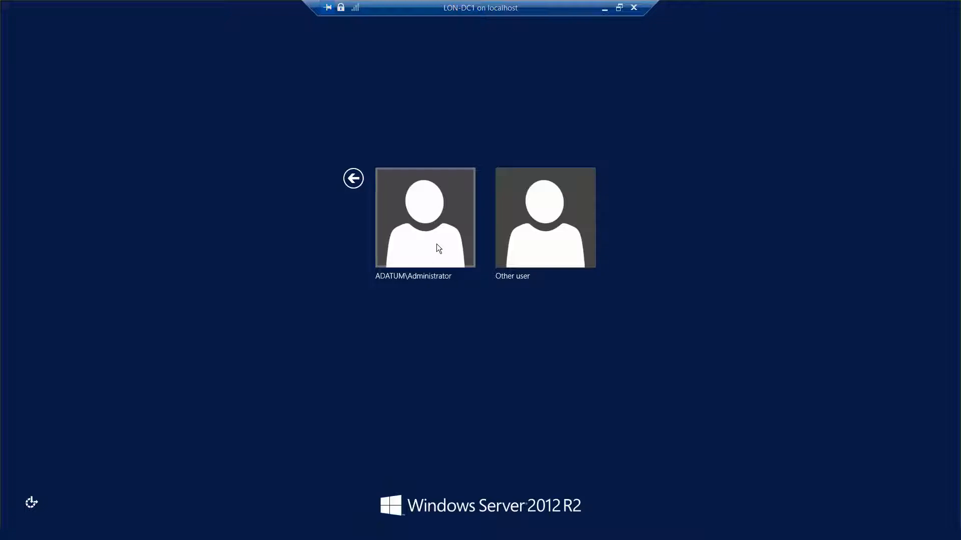
left_click(426, 217)
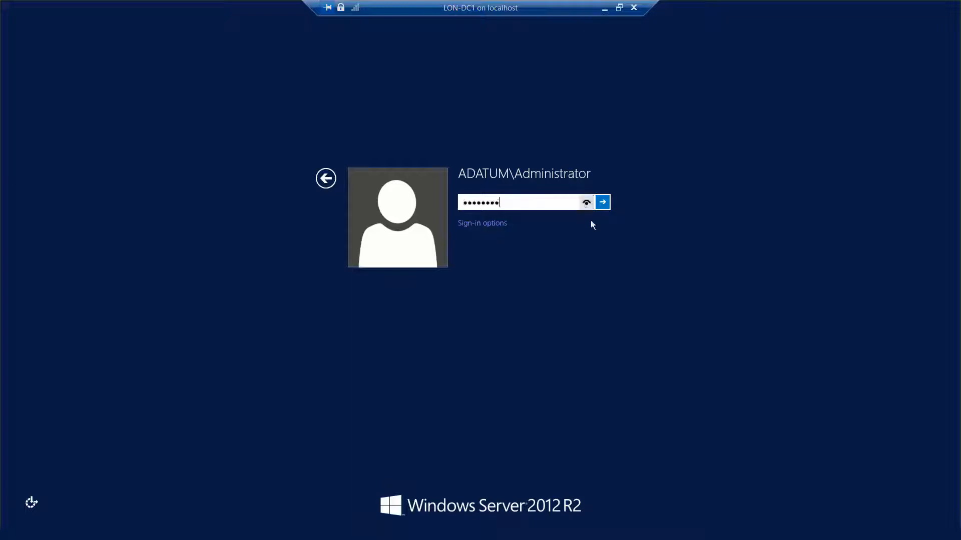
left_click(601, 202)
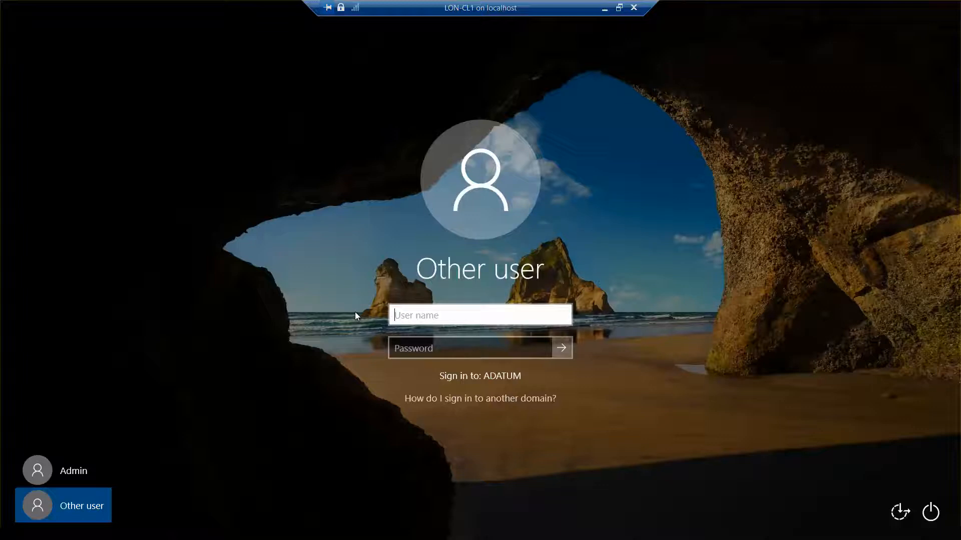
- Clear the mistyped user name and start re-entering 'administrator' on LON-CL1
type("\\adatum\\administrator")
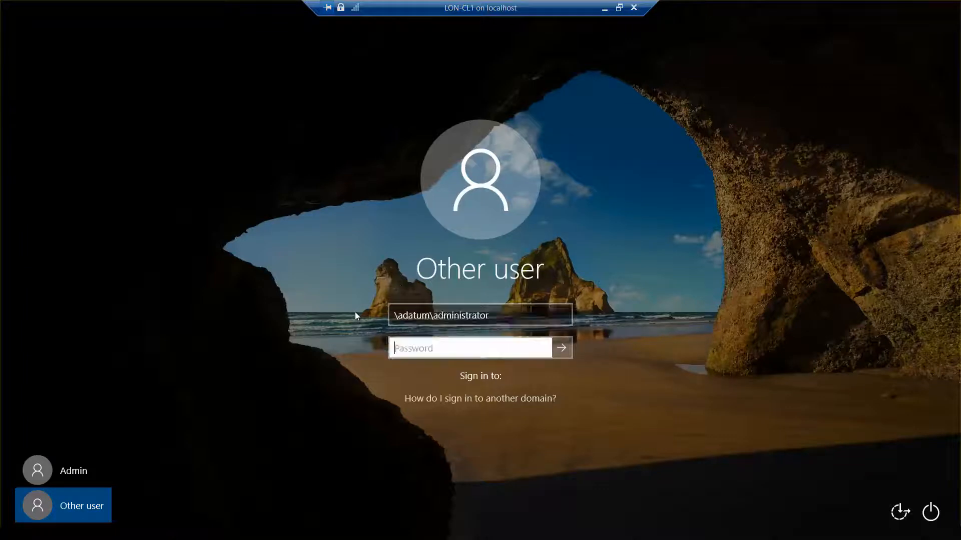
type("••")
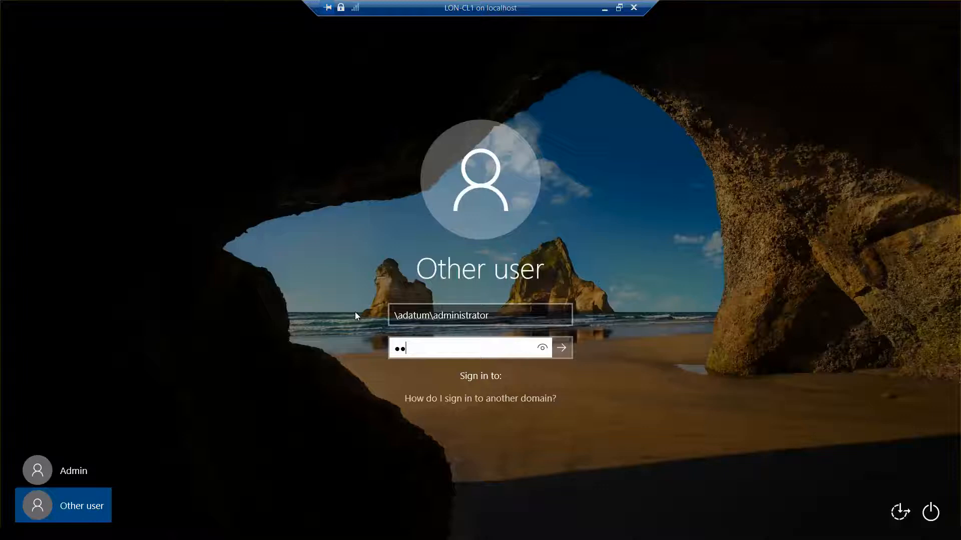
left_click(479, 315)
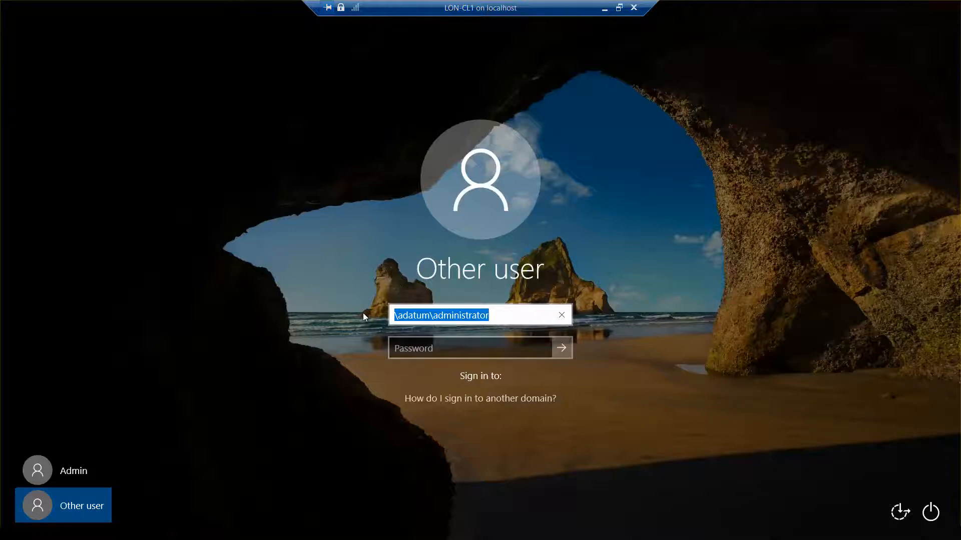
left_click(560, 314)
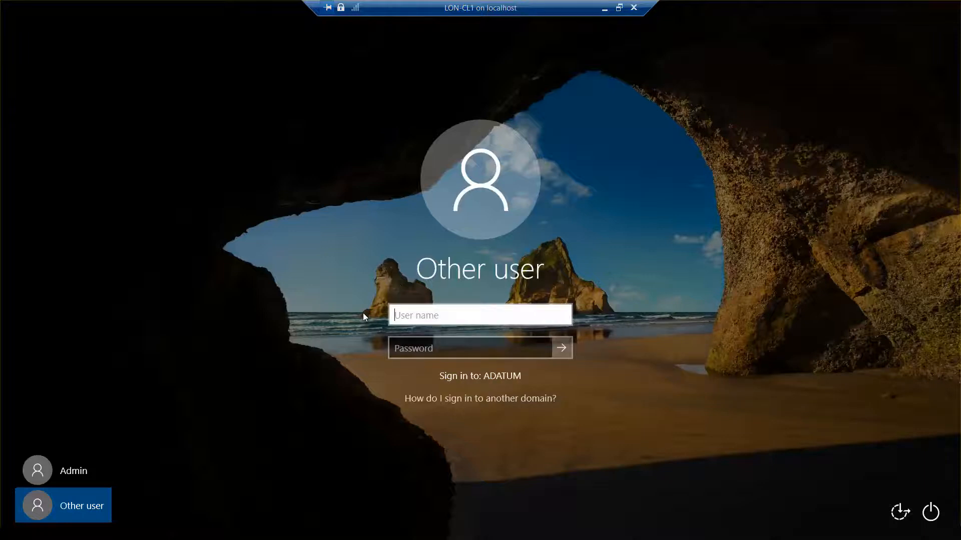
type("administrator")
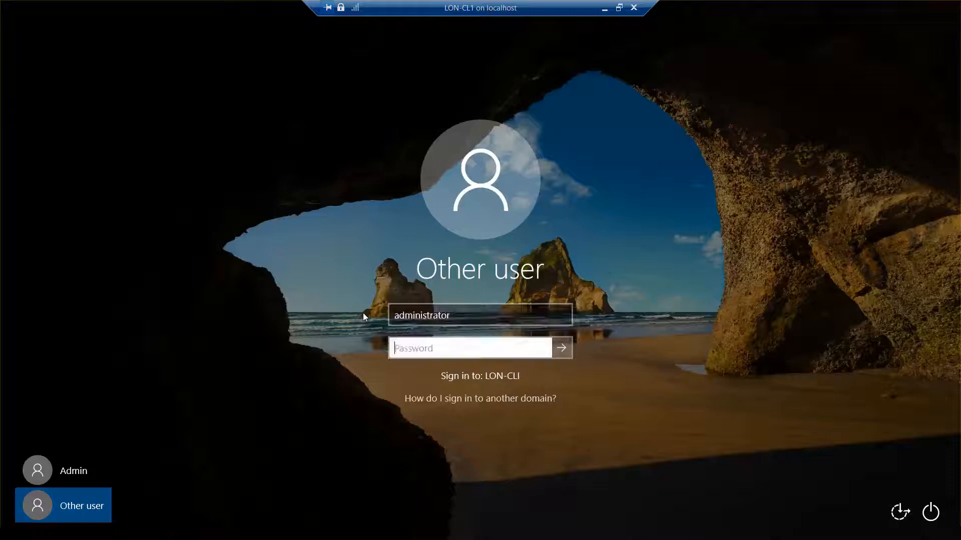
left_click(480, 314)
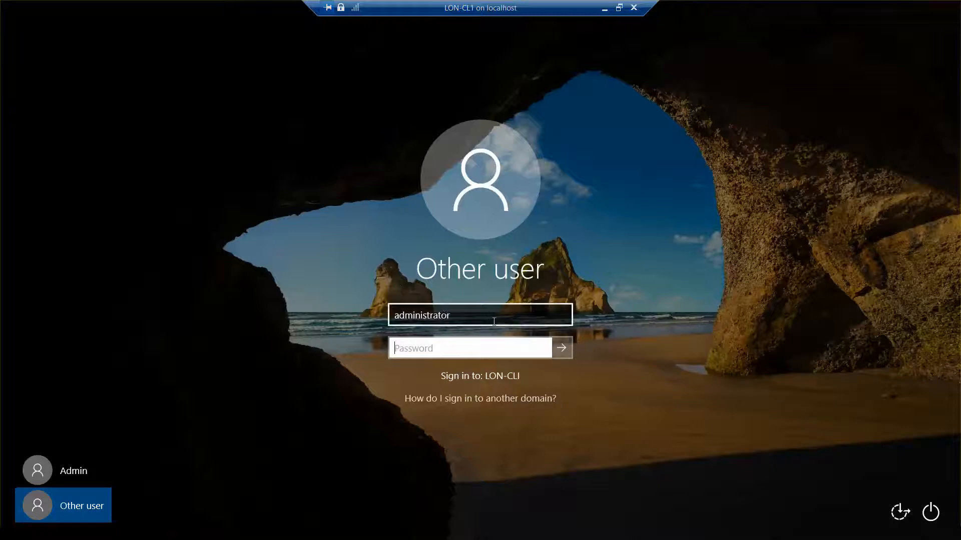
left_click(469, 349)
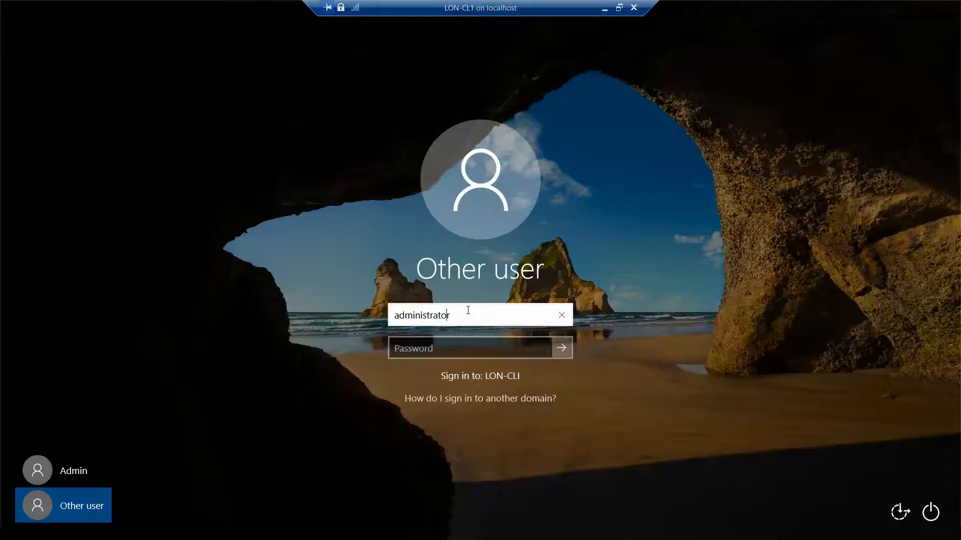
type("ad\\")
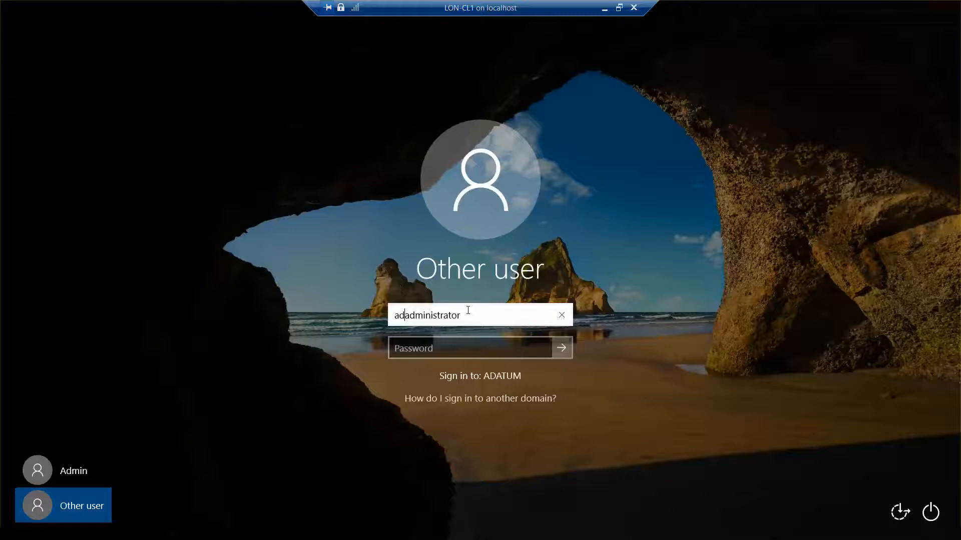
type("atum\\")
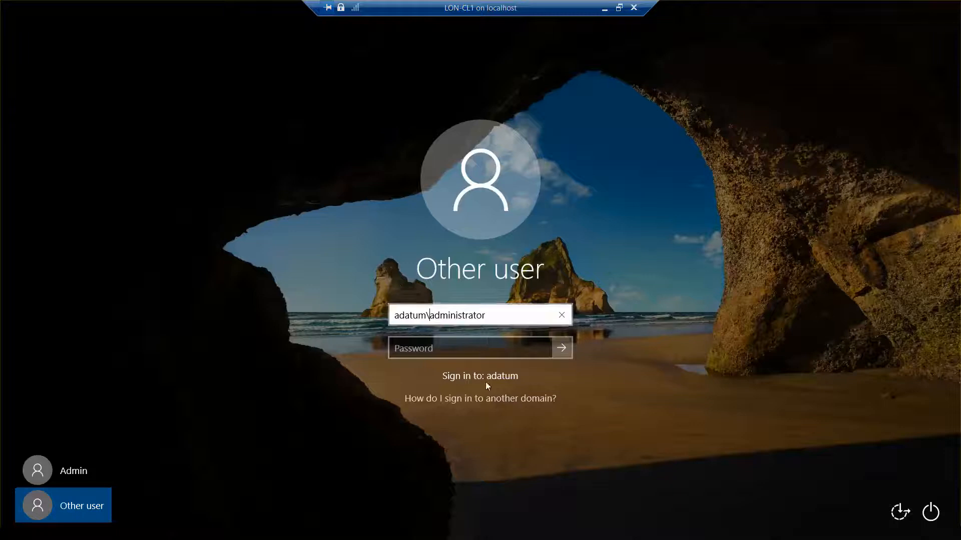
type("••")
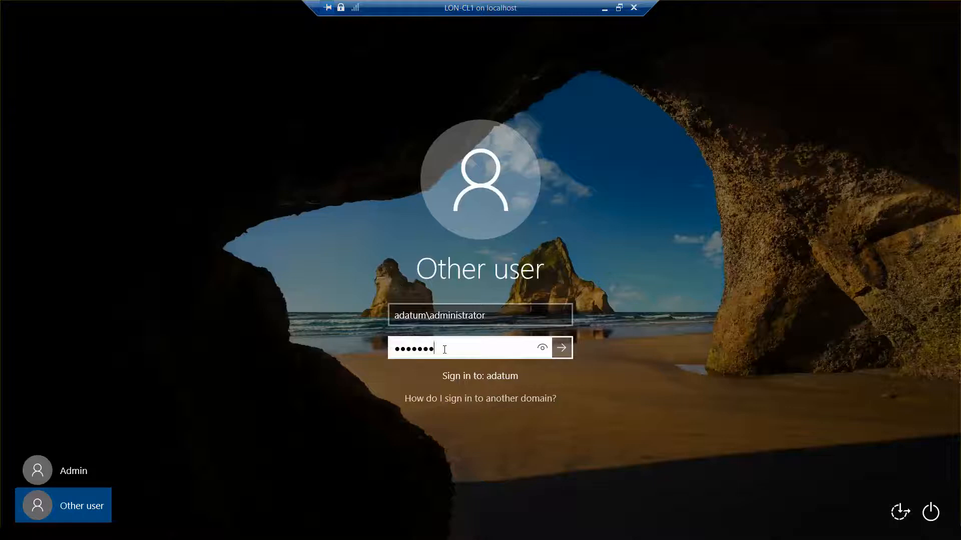
type("•")
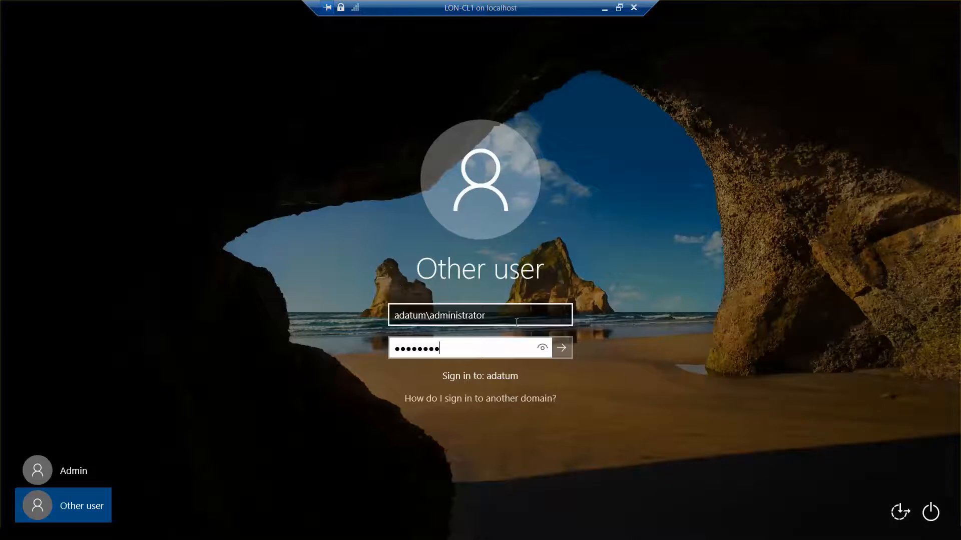
left_click(541, 348)
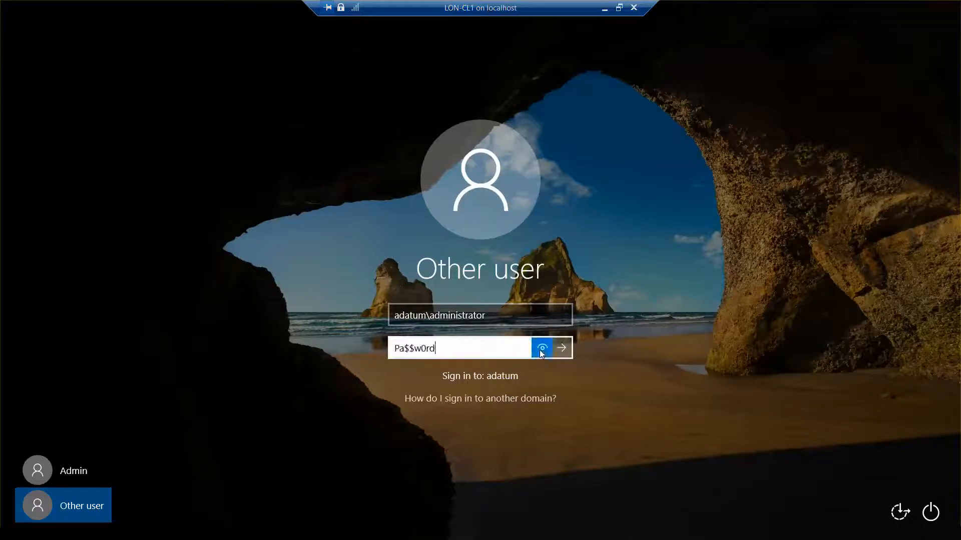
left_click(542, 348)
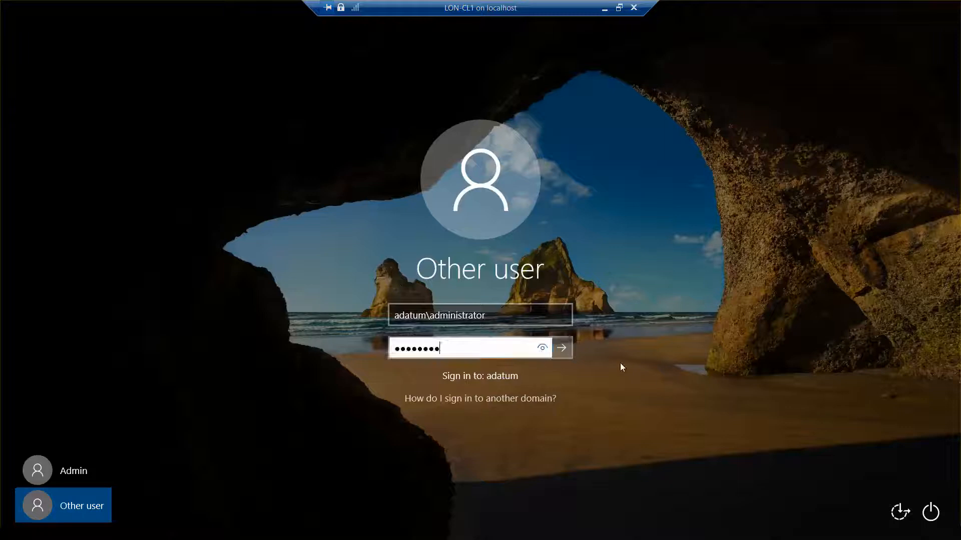
left_click(560, 347)
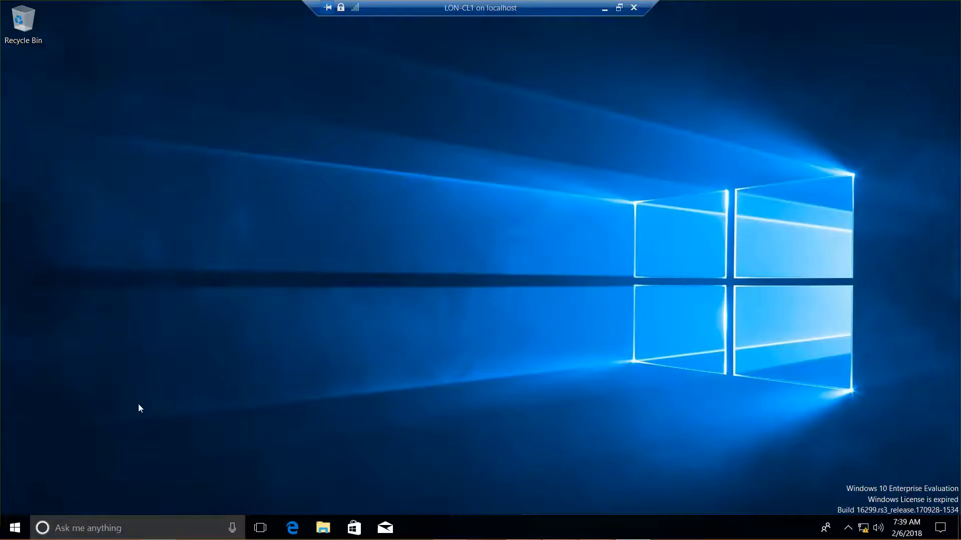
mouse_move(86, 462)
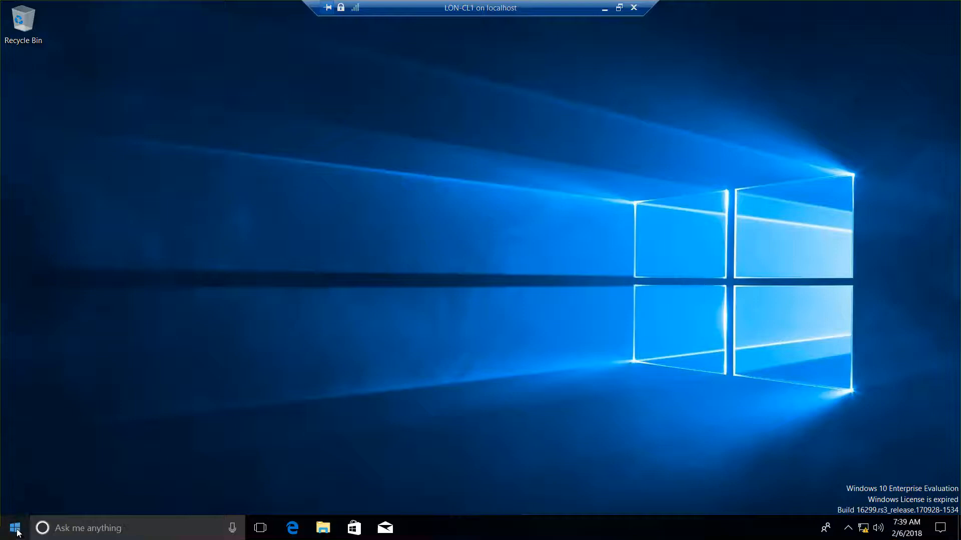
- Launch Disk Management from the Start button's quick link menu
right_click(12, 527)
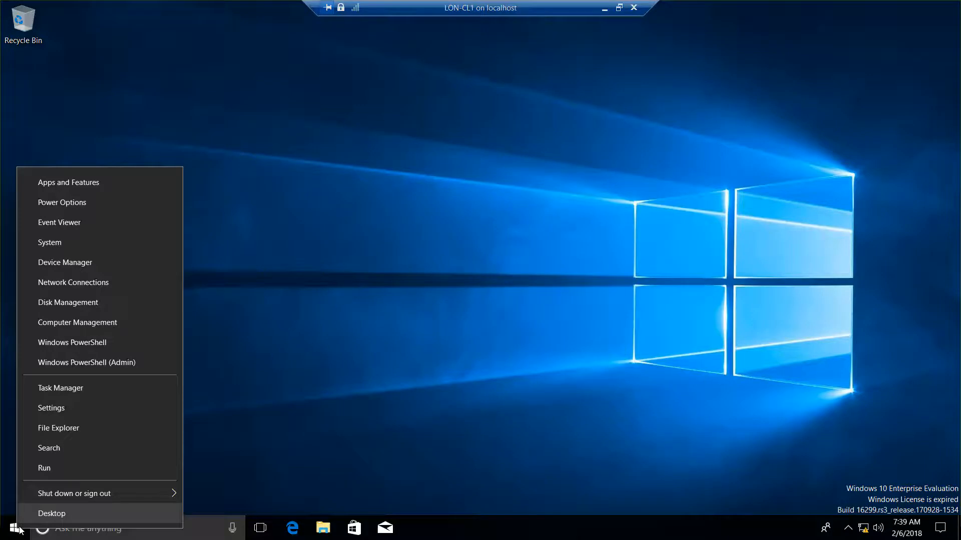
mouse_move(68, 302)
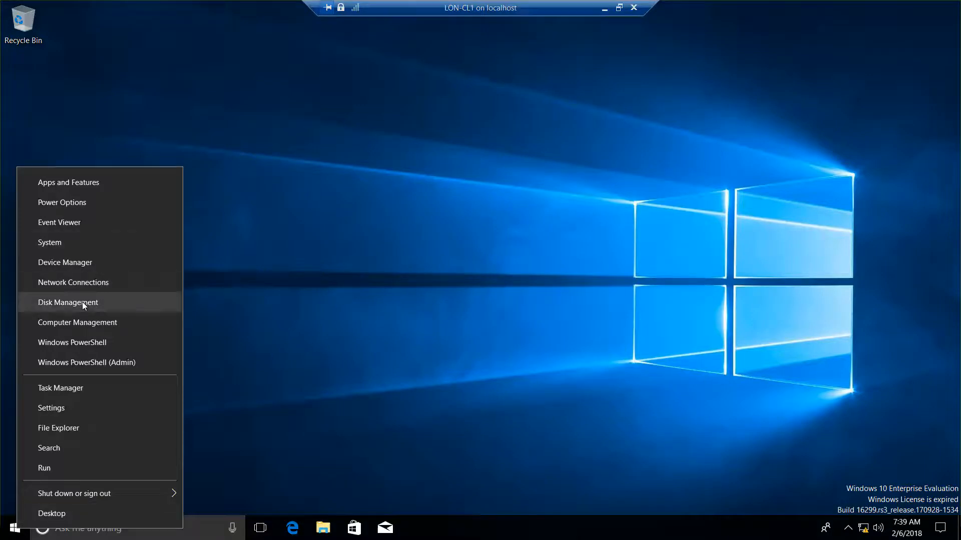
left_click(68, 302)
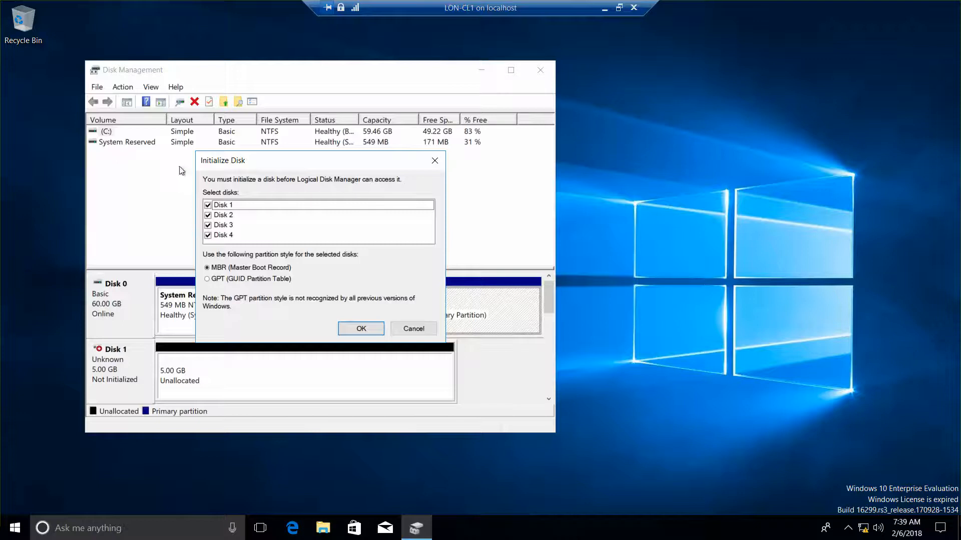
mouse_move(306, 257)
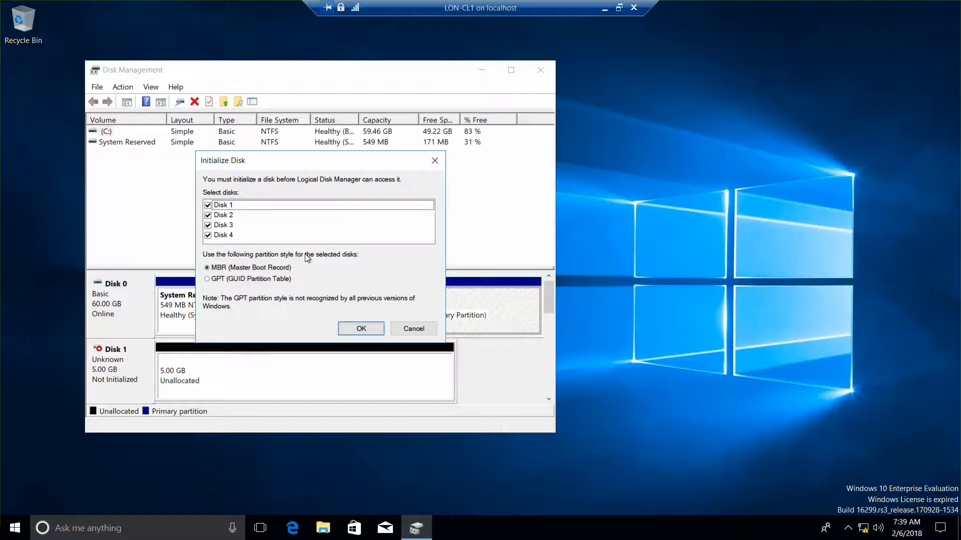
mouse_move(355, 300)
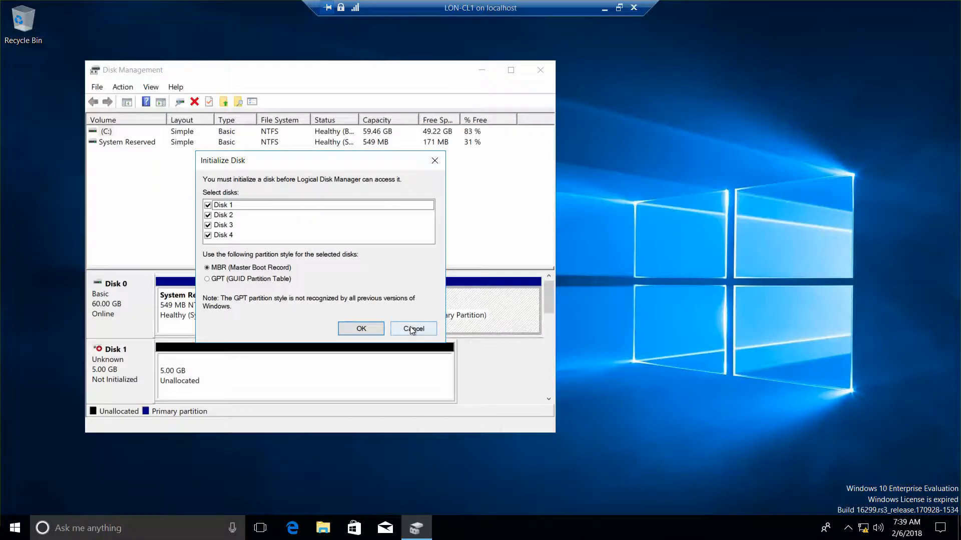
- Cancel the Initialize Disk prompt, leaving Disk 1 uninitialized
left_click(413, 328)
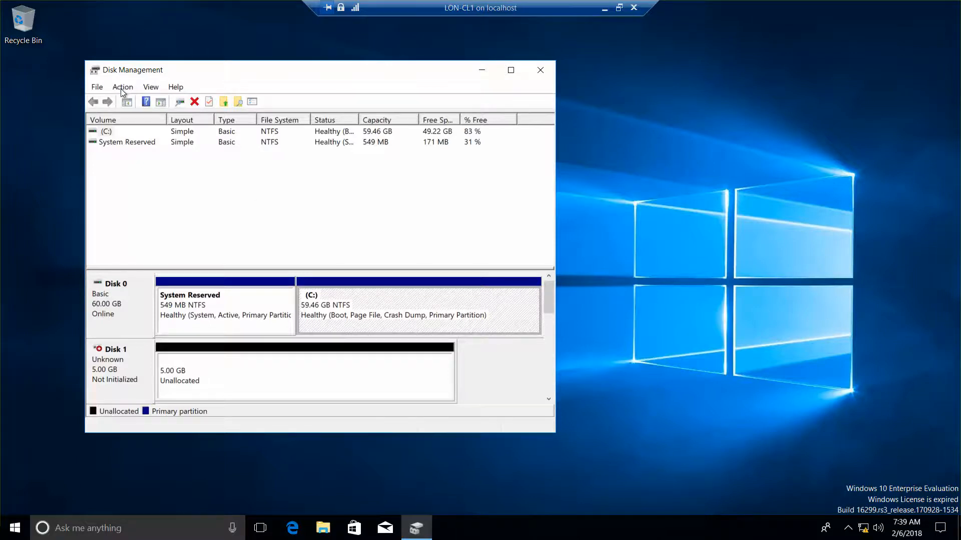
- Start Create VHD and enter the location c:\Win10VHDA
left_click(123, 87)
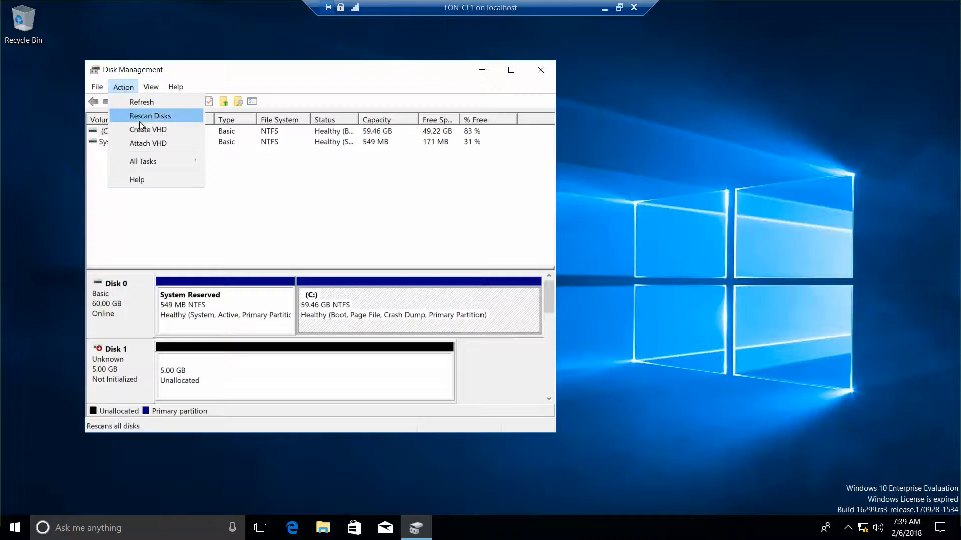
left_click(147, 130)
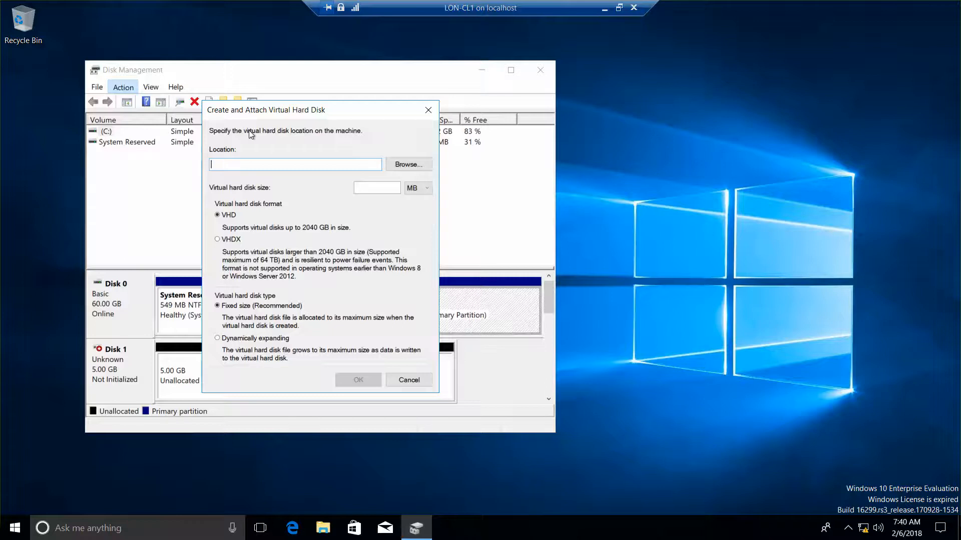
type("c")
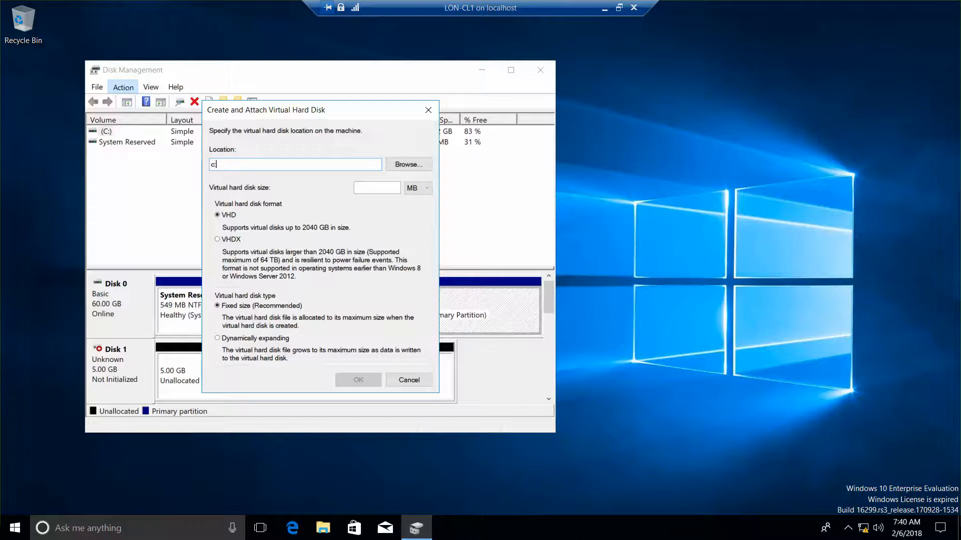
type(":\\Win10VH")
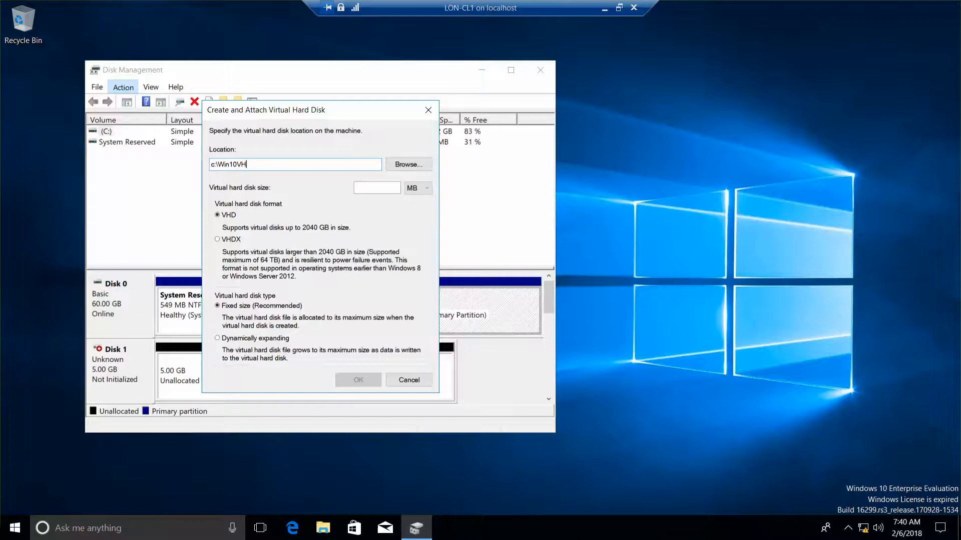
type("DA")
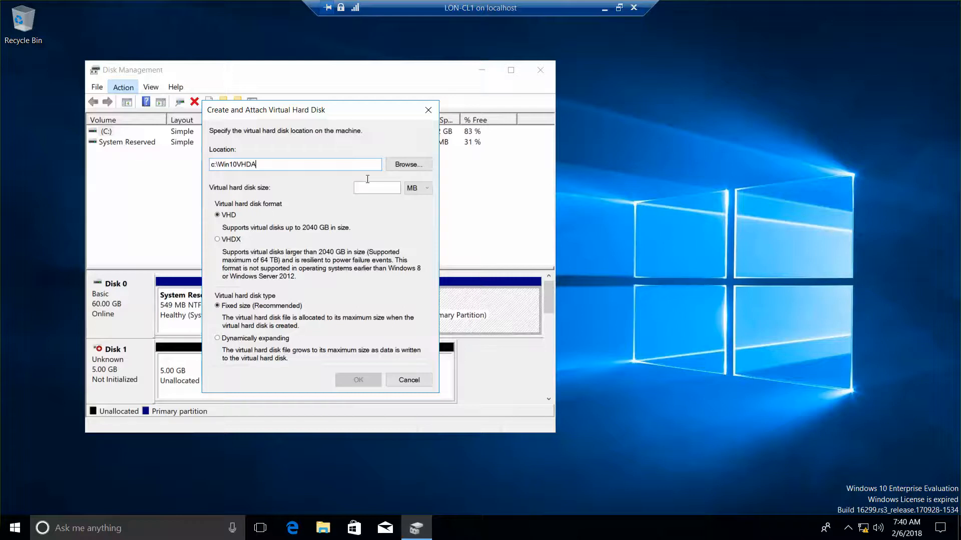
- Size the VHD at 20 GB, dynamically expanding, and create it
left_click(376, 187)
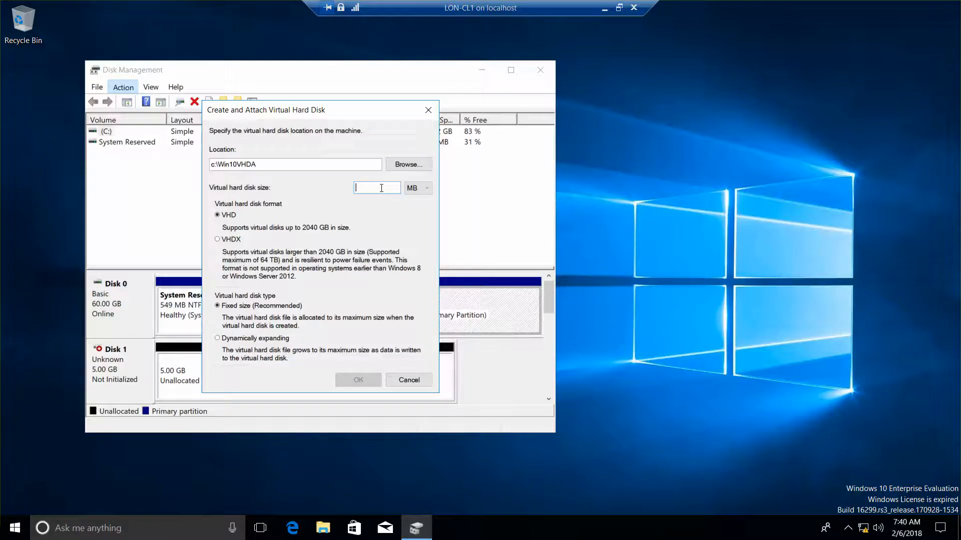
type("20")
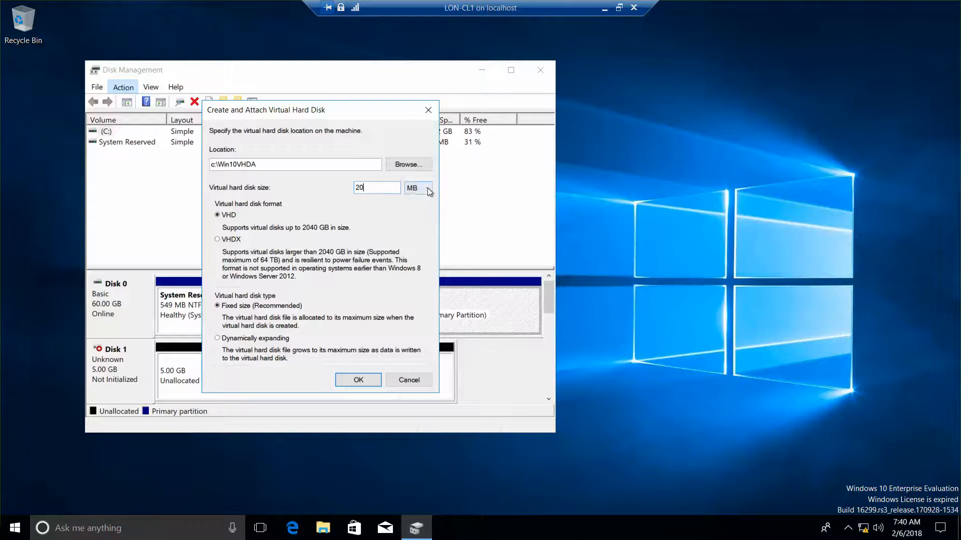
left_click(426, 188)
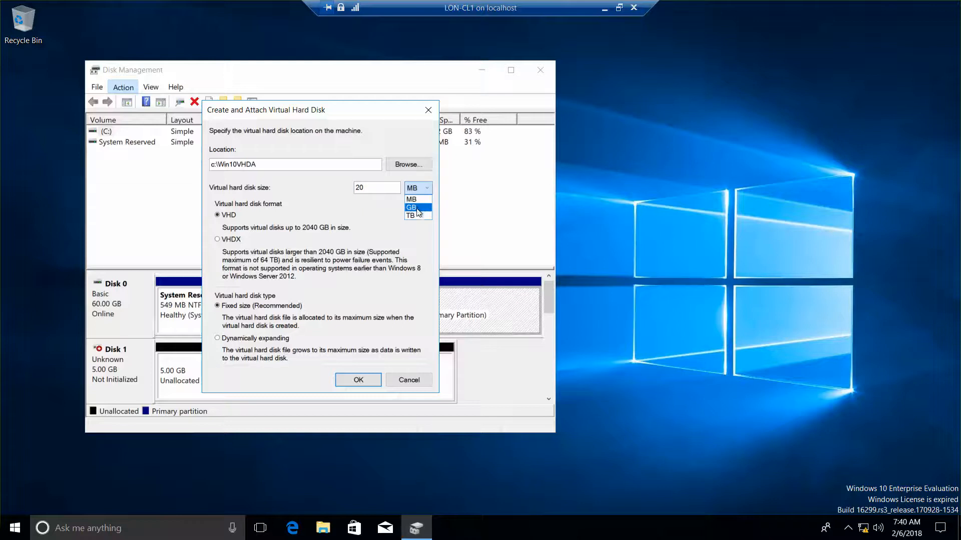
left_click(412, 207)
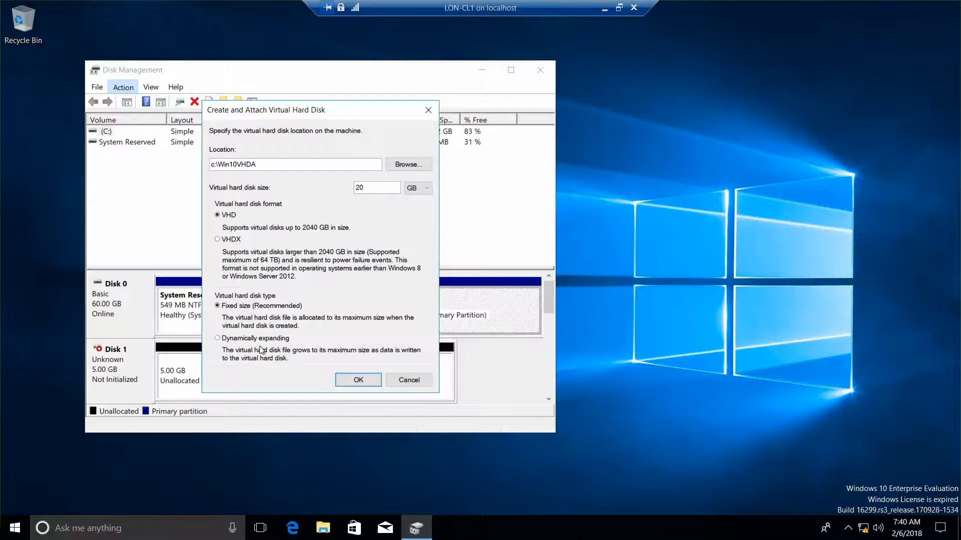
left_click(218, 338)
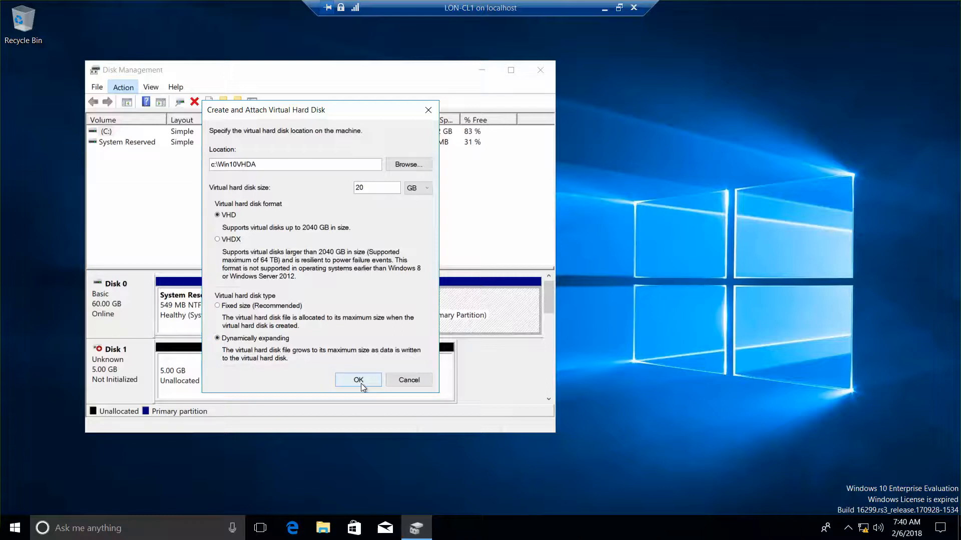
left_click(357, 380)
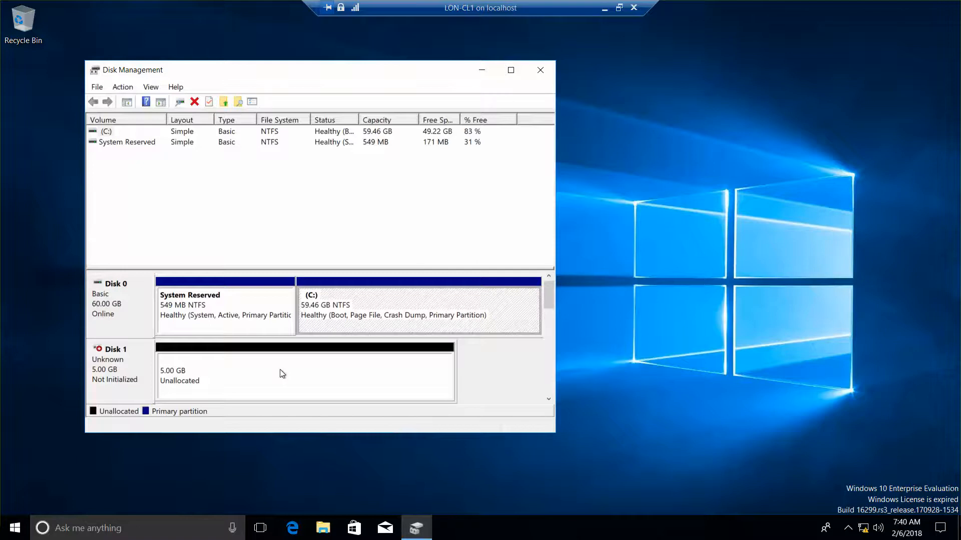
mouse_move(268, 366)
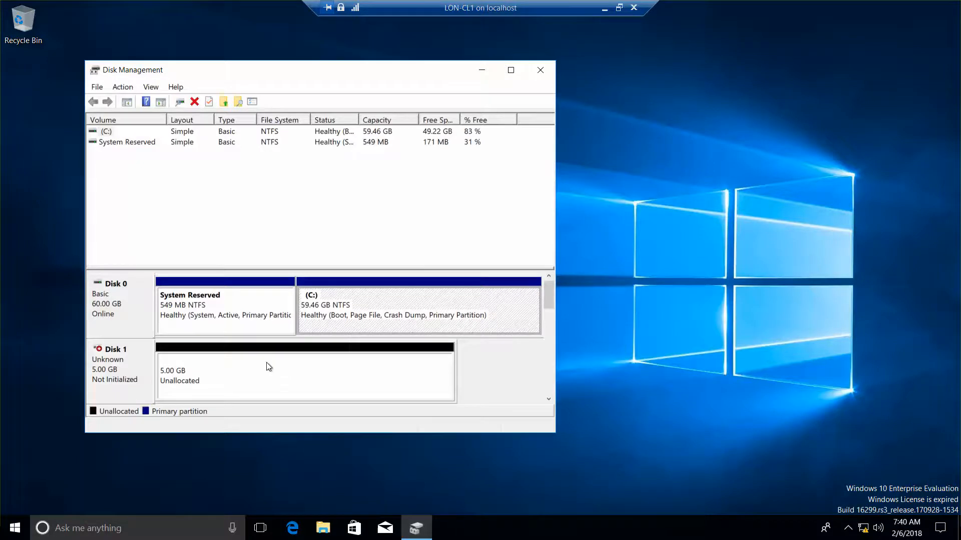
mouse_move(232, 325)
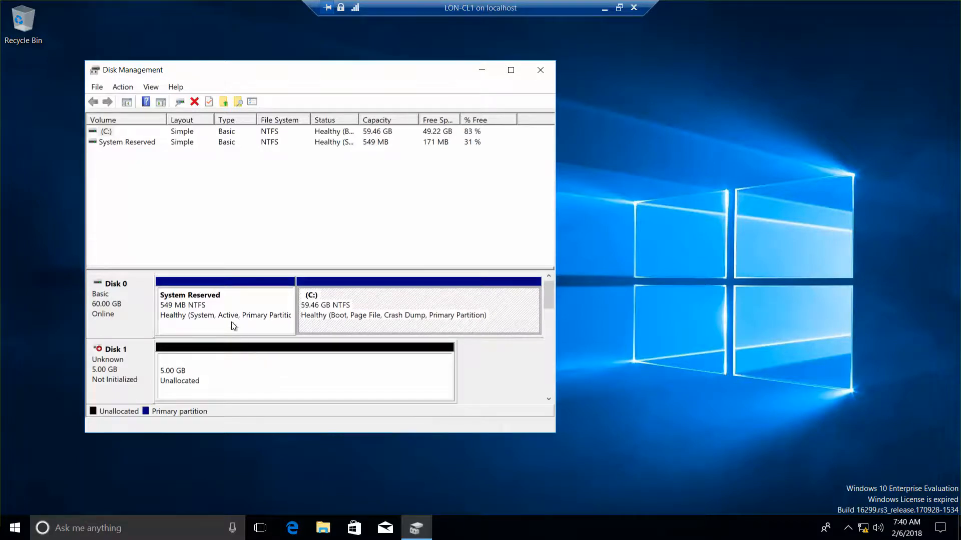
mouse_move(525, 143)
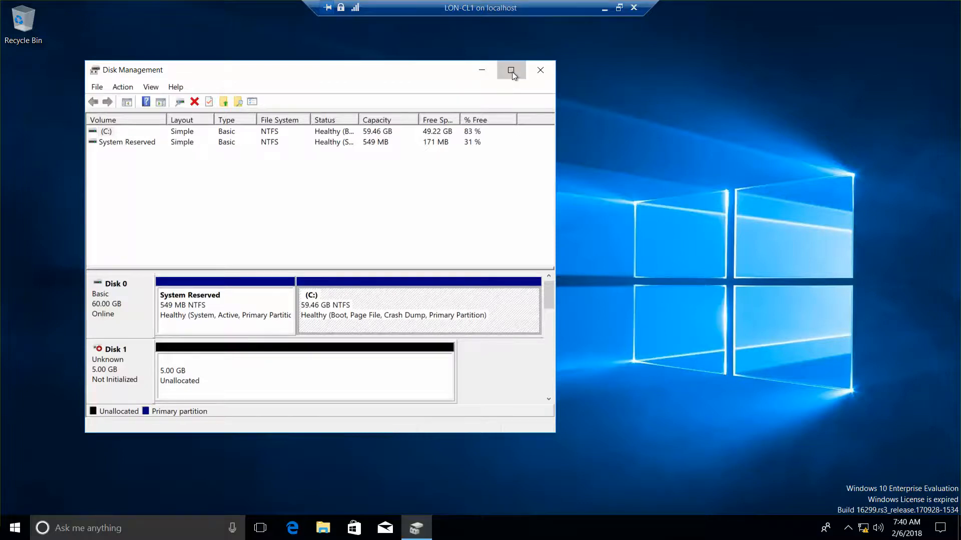
- Maximize Disk Management and scroll the disk list to the new Disk 5
left_click(511, 69)
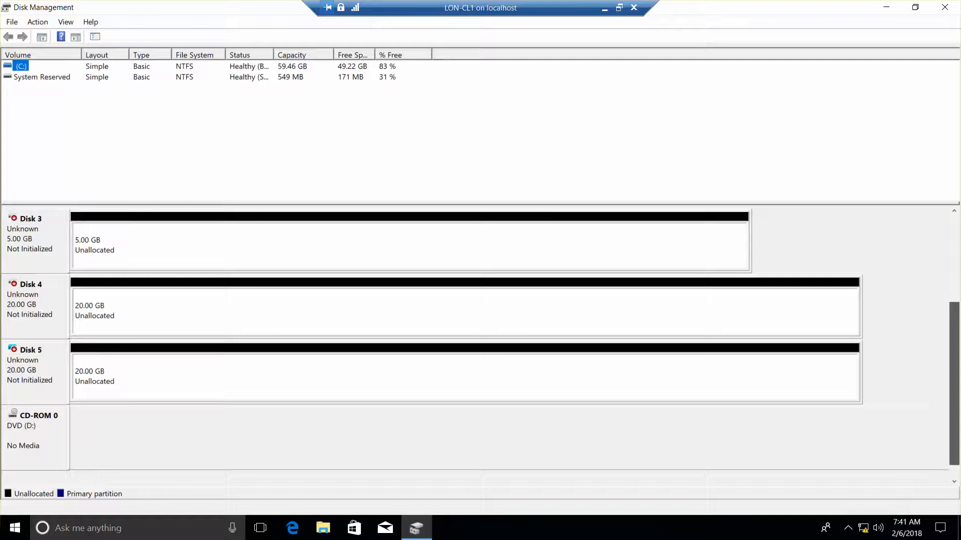
scroll("up", 3)
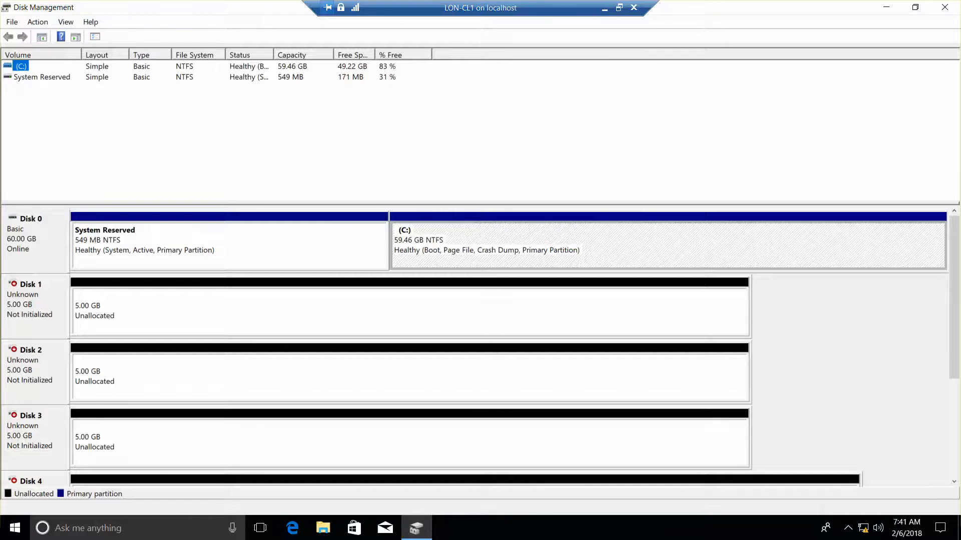
scroll("down", 3)
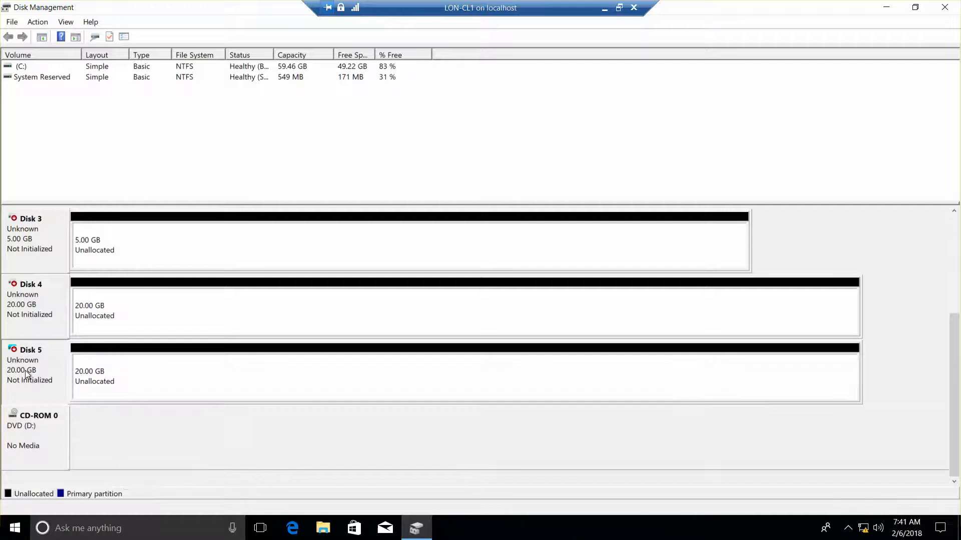
- Initialize only Disk 5 with MBR, unchecking the other disks
right_click(31, 365)
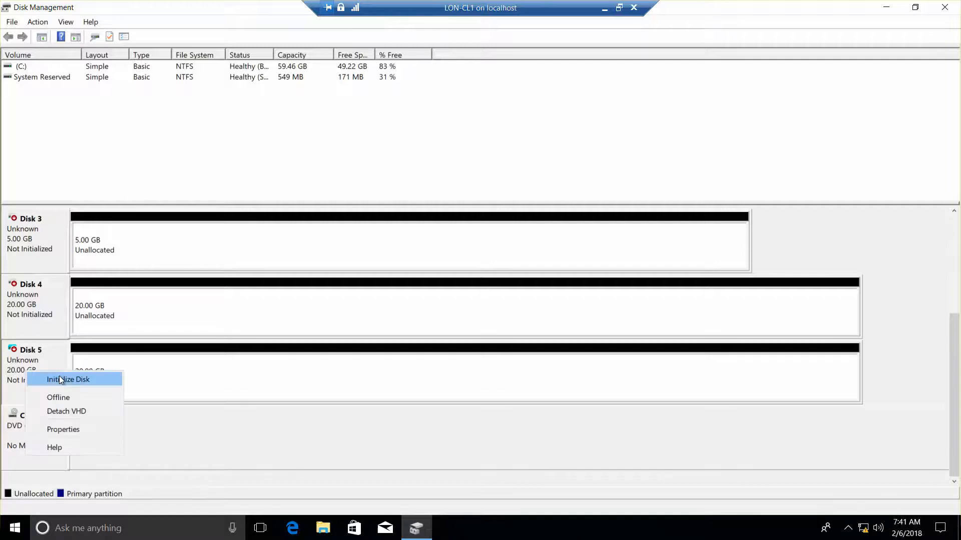
left_click(68, 380)
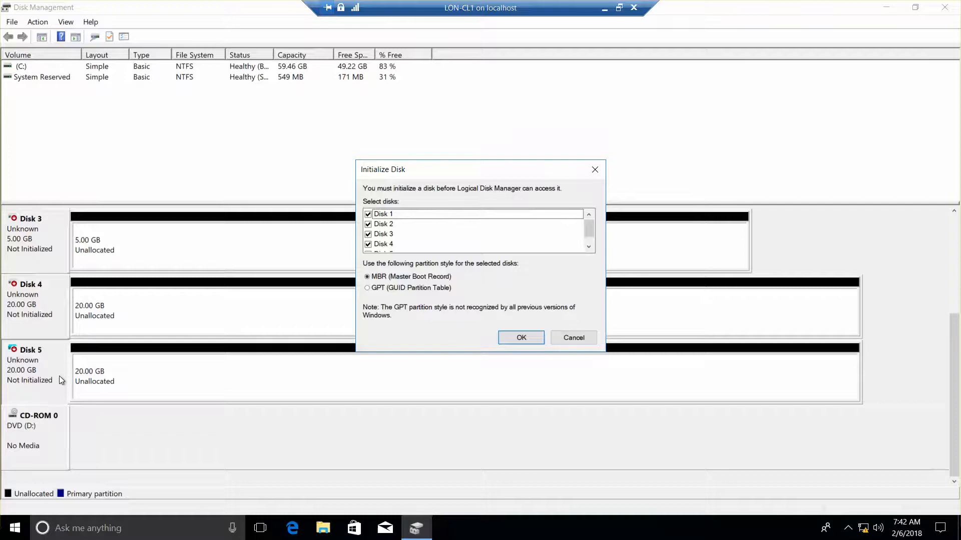
mouse_move(524, 256)
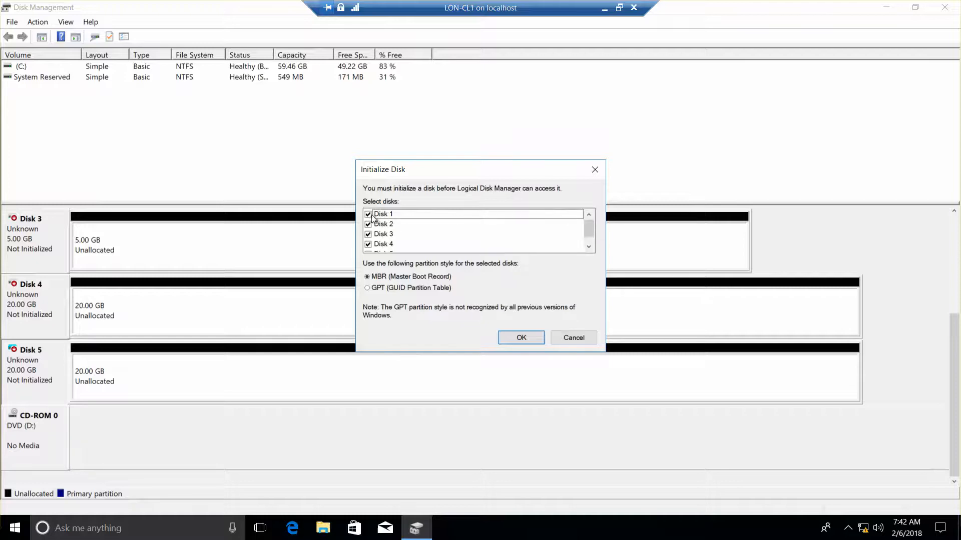
left_click(367, 213)
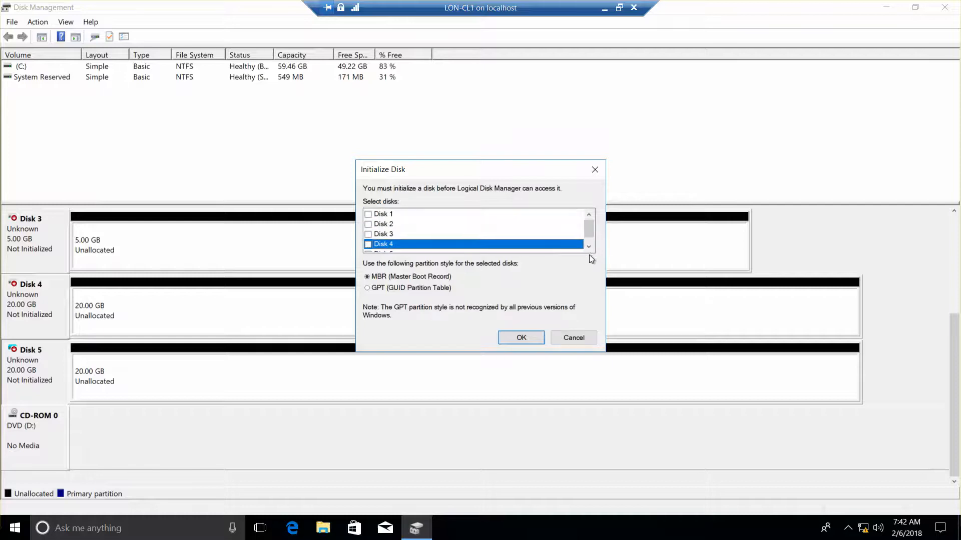
left_click(368, 244)
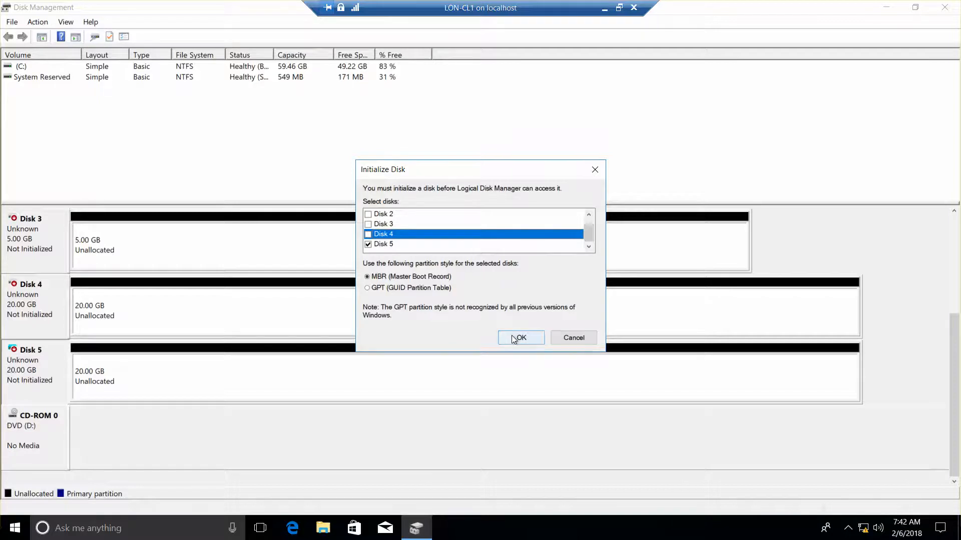
left_click(520, 338)
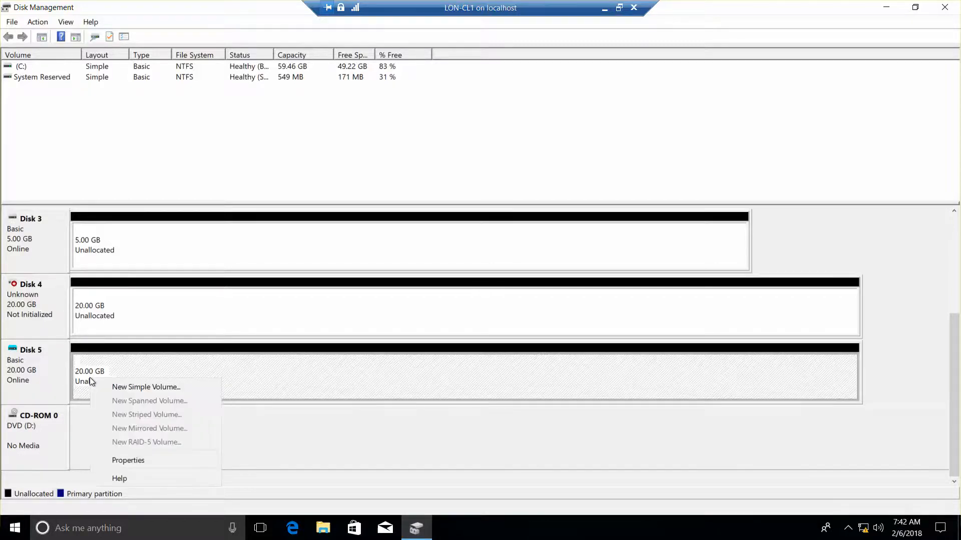
mouse_move(147, 387)
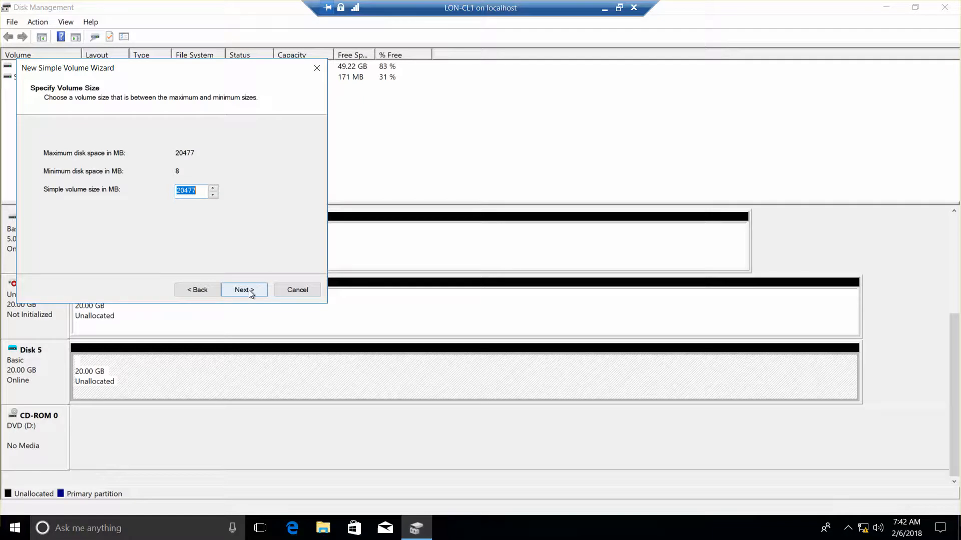
- Create a full-size NTFS volume as drive E: labelled Win10VHDA with quick format
left_click(244, 290)
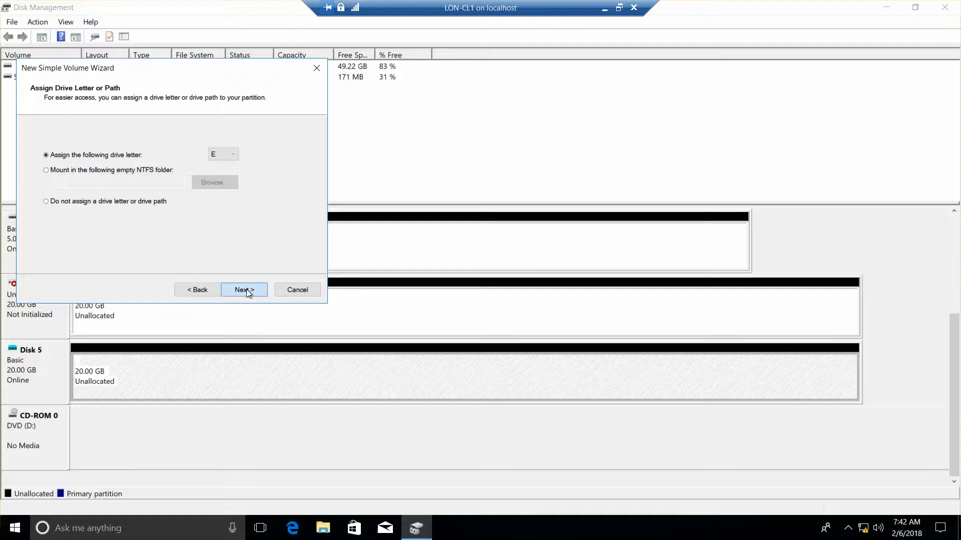
left_click(244, 290)
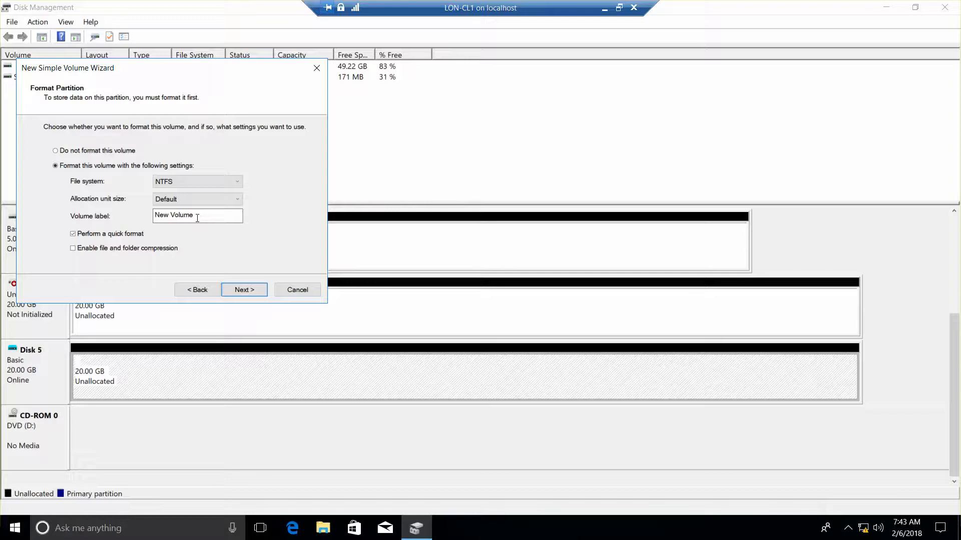
triple_click(196, 216)
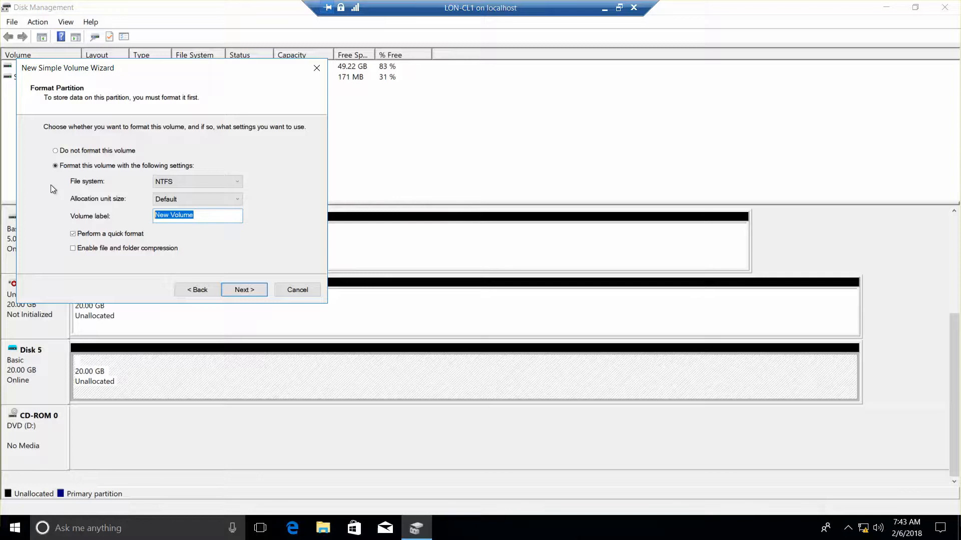
type("Win10VH")
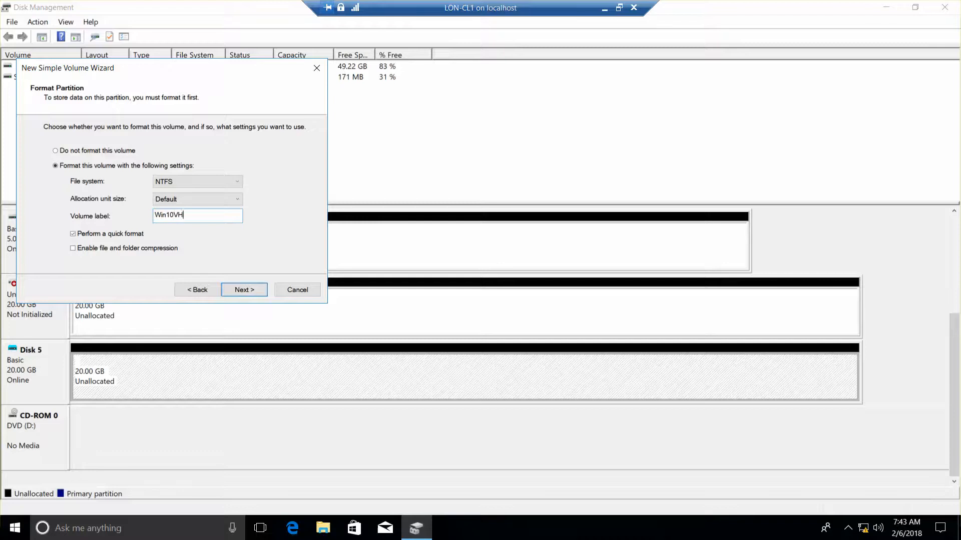
type("DA")
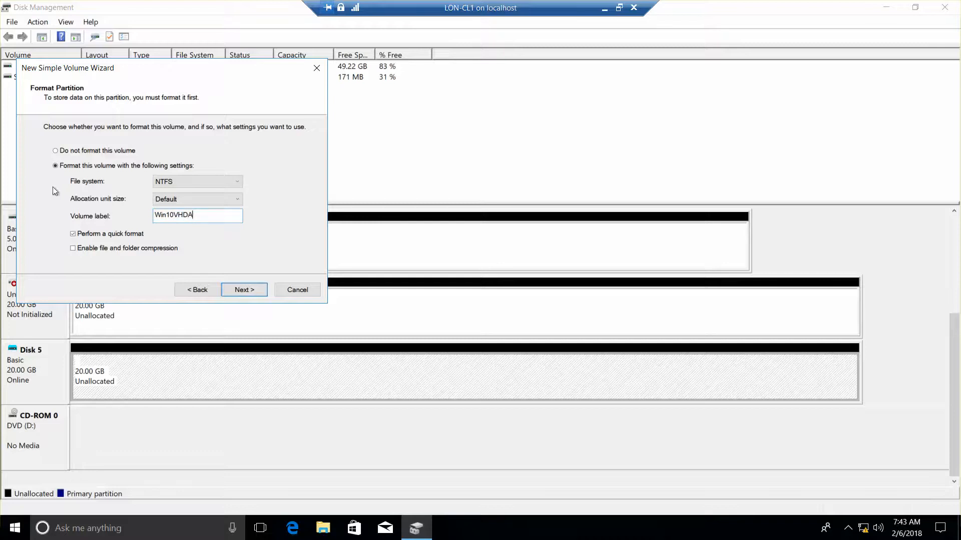
left_click(243, 290)
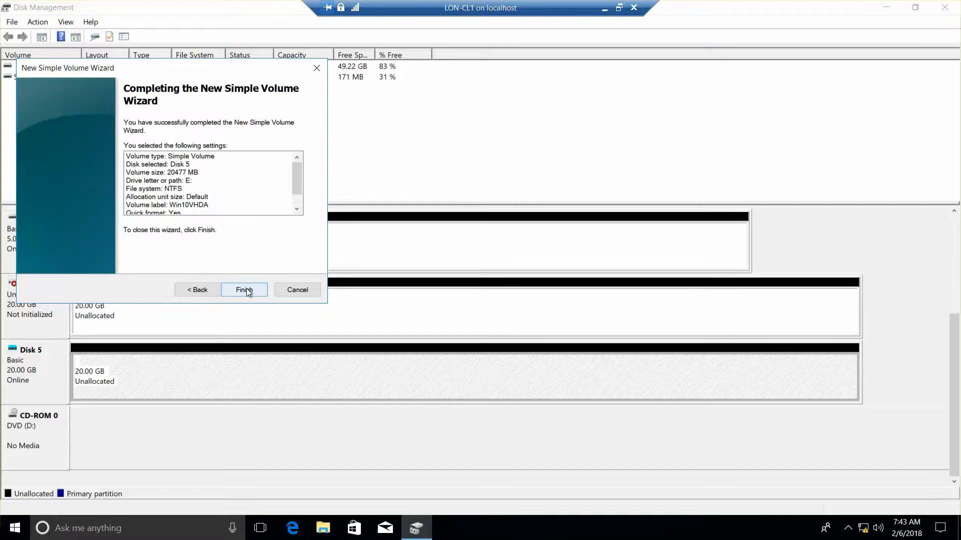
left_click(244, 290)
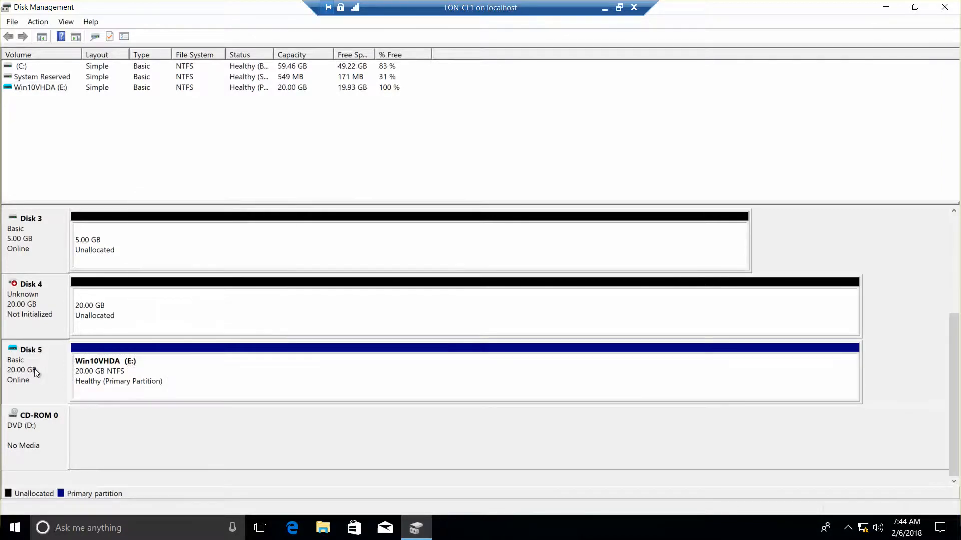
- Detach the 20 GB Disk 5 virtual disk c:\Win10VHDA.vhd and confirm
right_click(31, 361)
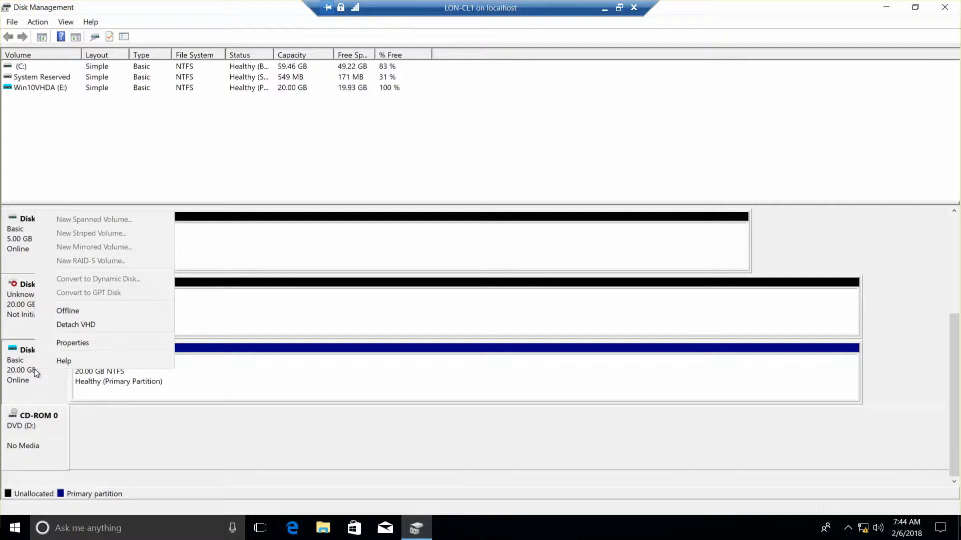
mouse_move(75, 324)
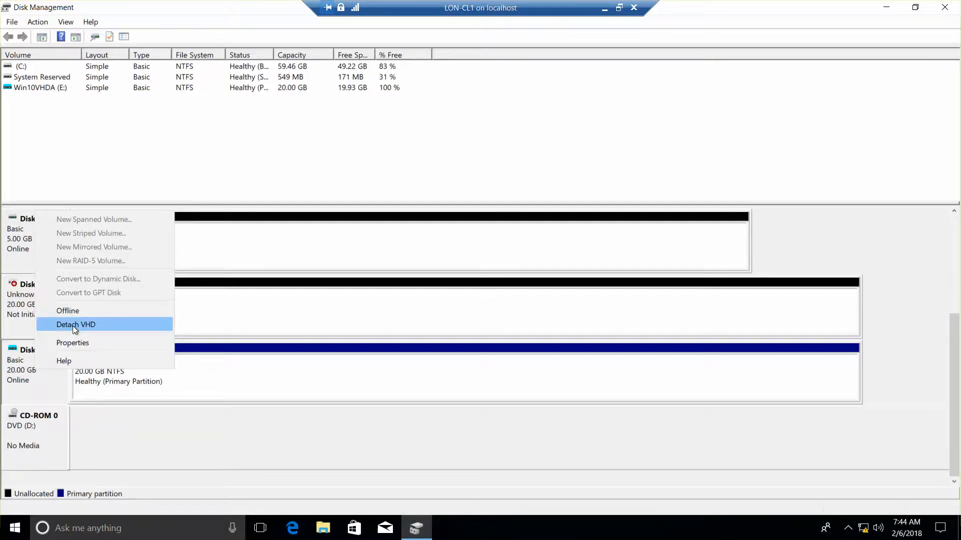
left_click(75, 324)
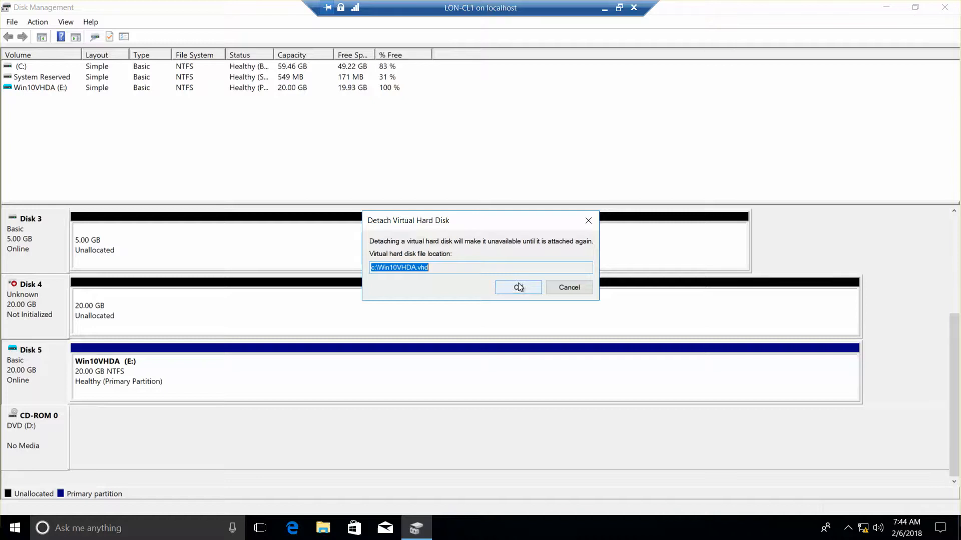
left_click(518, 287)
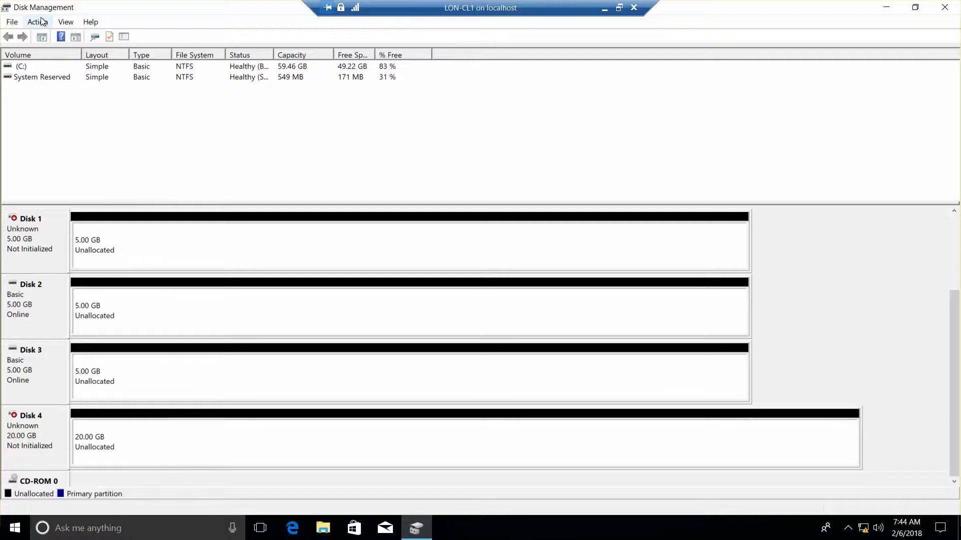
- Start attaching a VHD, browse This PC for the file, then cancel back to the prompt
left_click(38, 21)
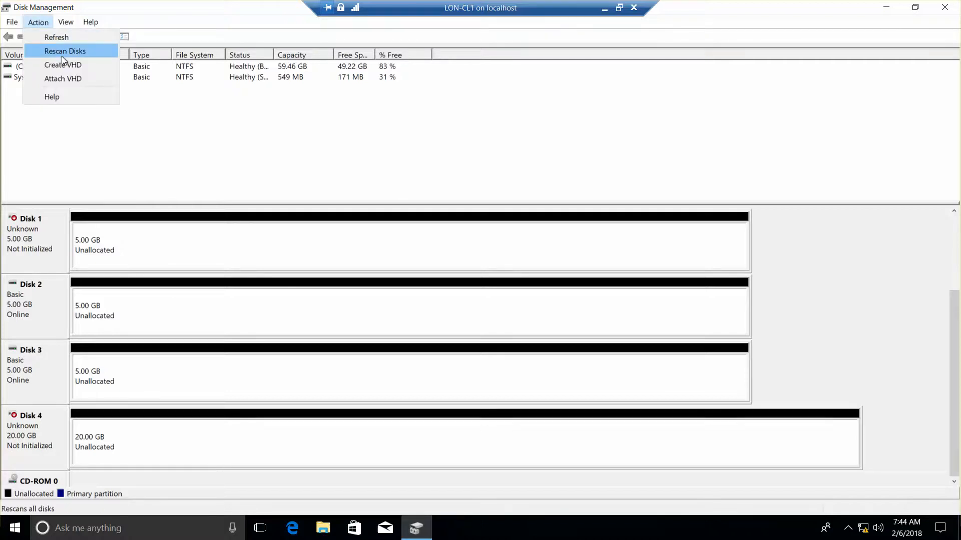
left_click(62, 78)
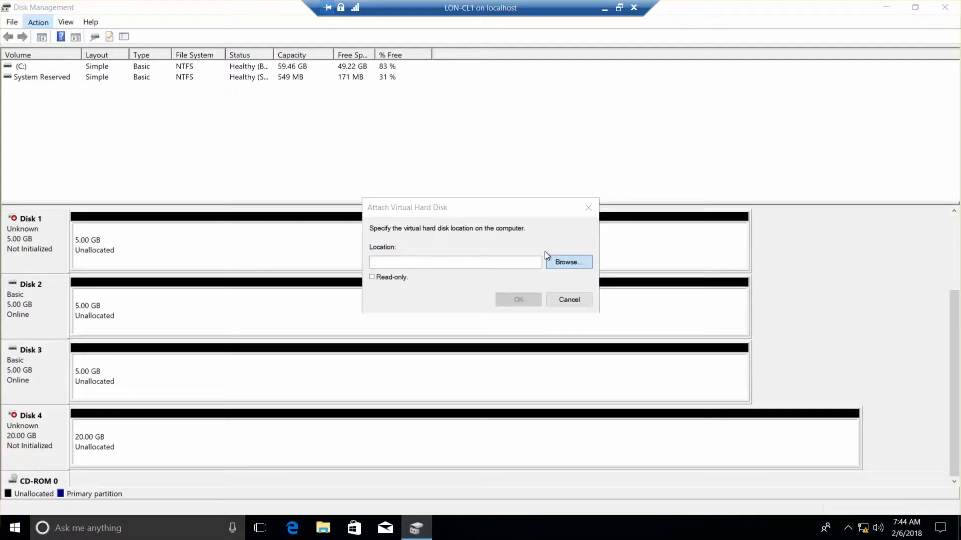
left_click(568, 262)
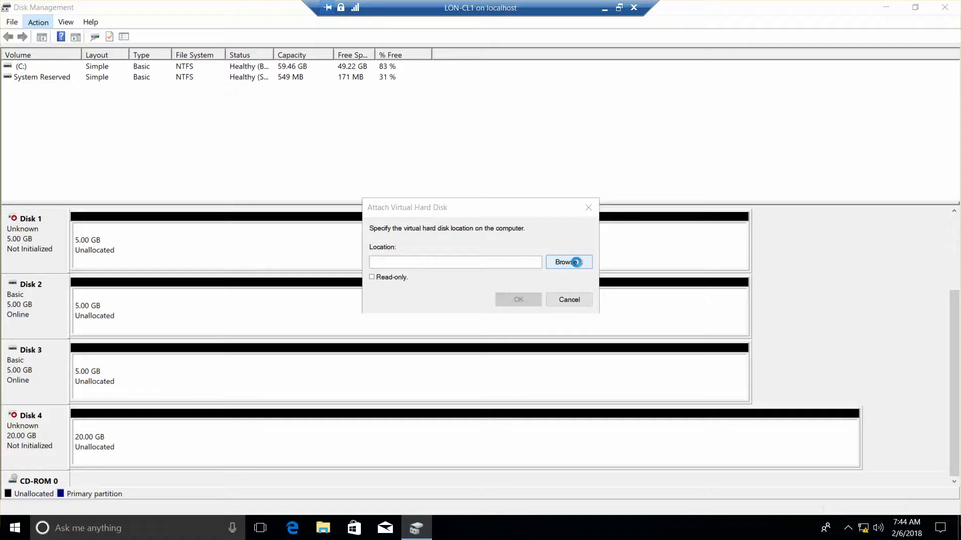
left_click(568, 262)
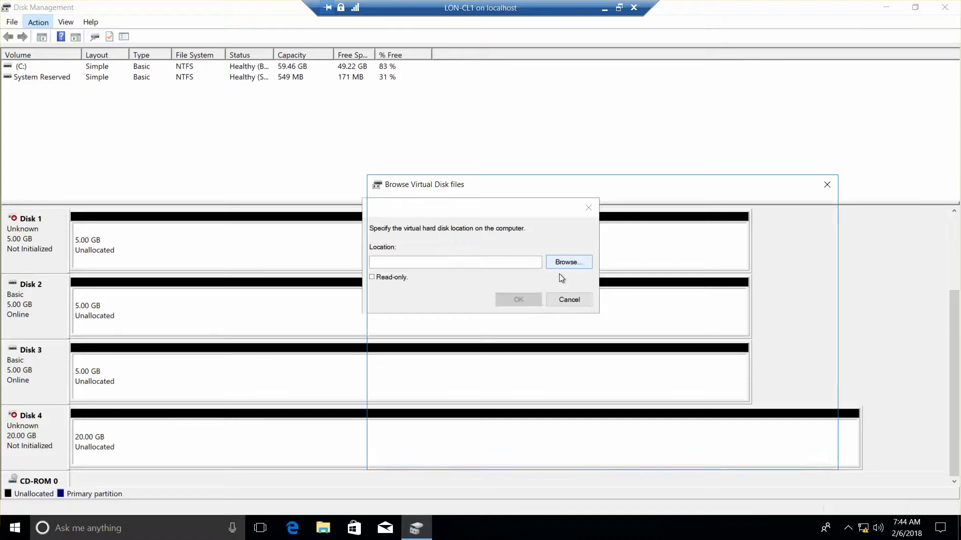
left_click(567, 261)
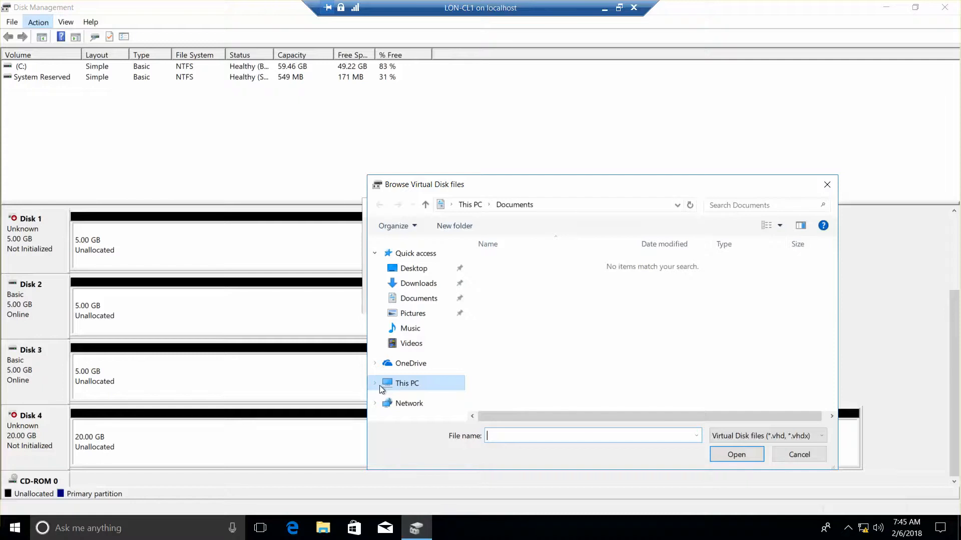
mouse_move(397, 387)
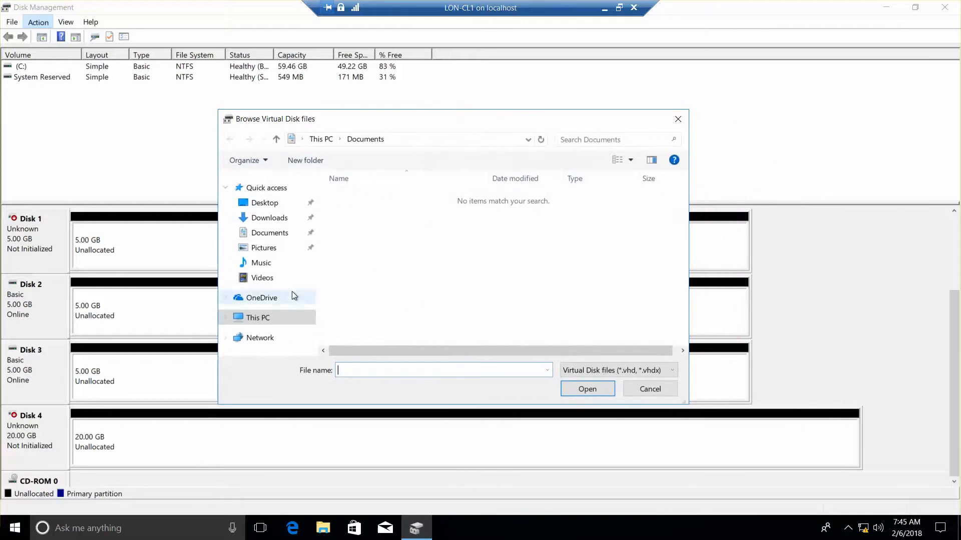
left_click(258, 317)
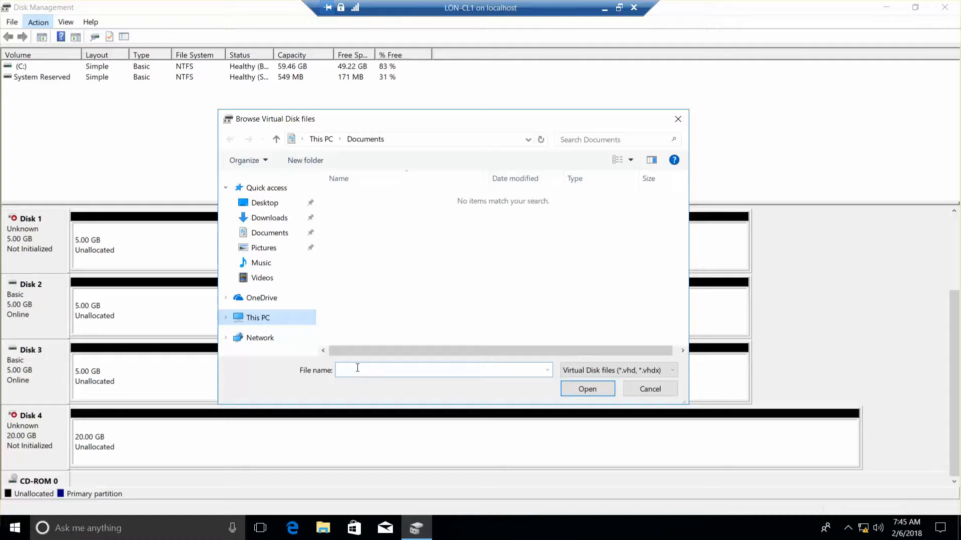
left_click(257, 318)
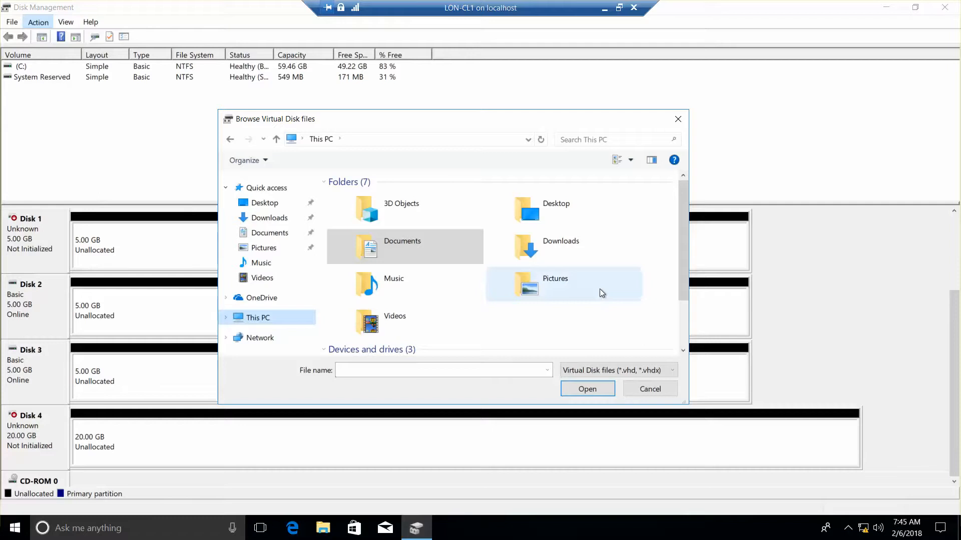
scroll("down", 3)
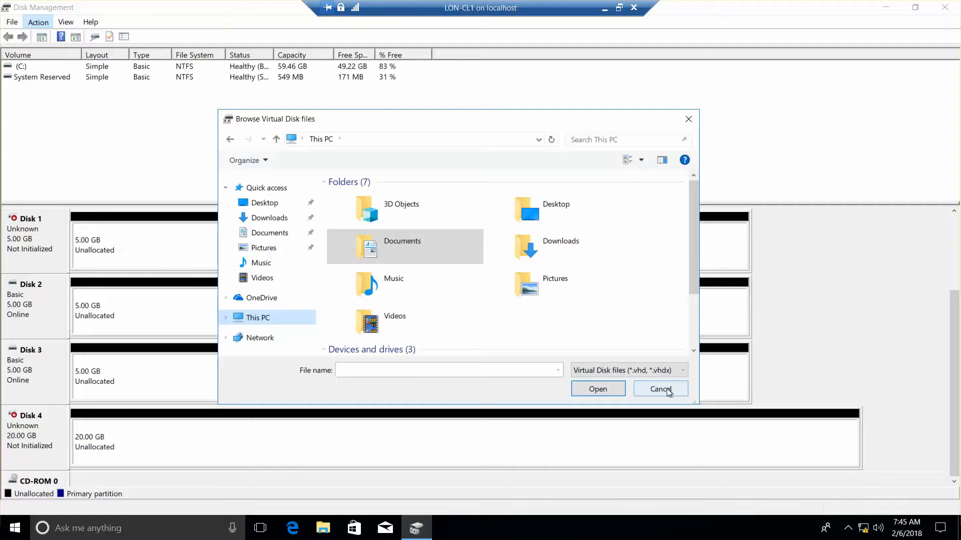
left_click(660, 389)
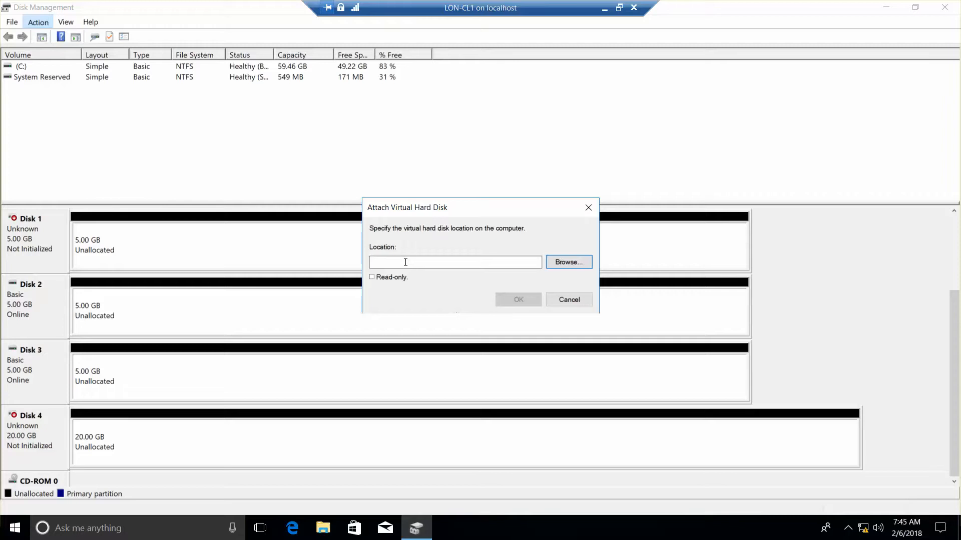
- Attach c:\Win10VHDA.vhd by entering its location and confirming
type("c:\\Win10V")
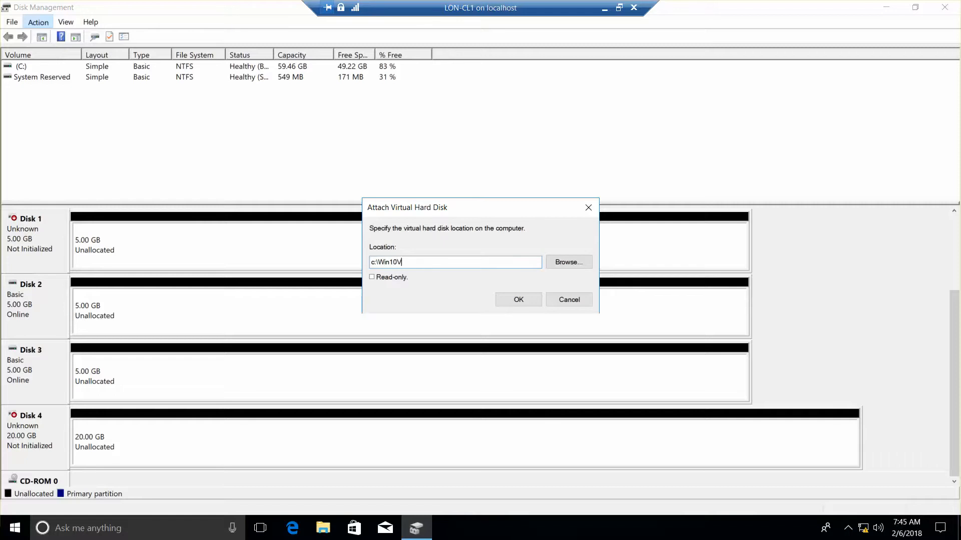
type("HDA.vhd")
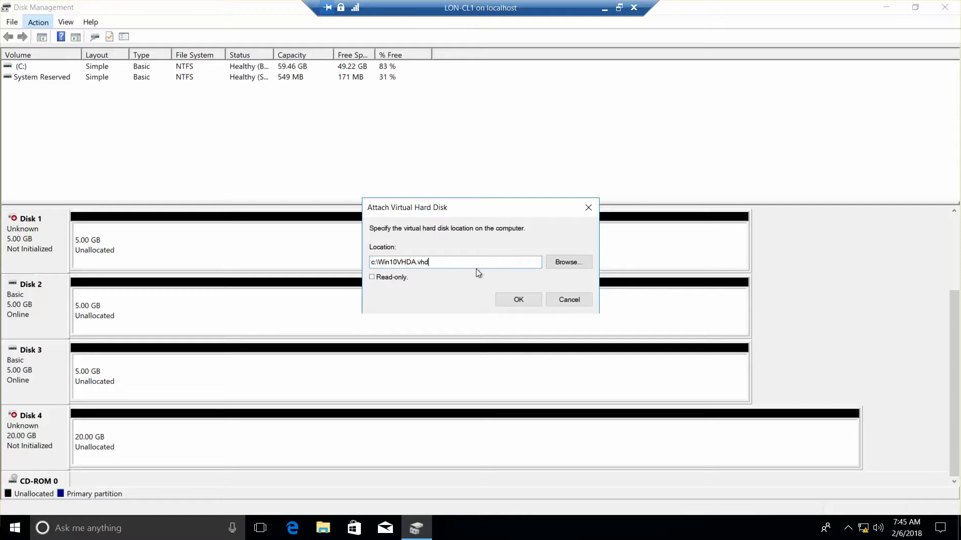
mouse_move(500, 292)
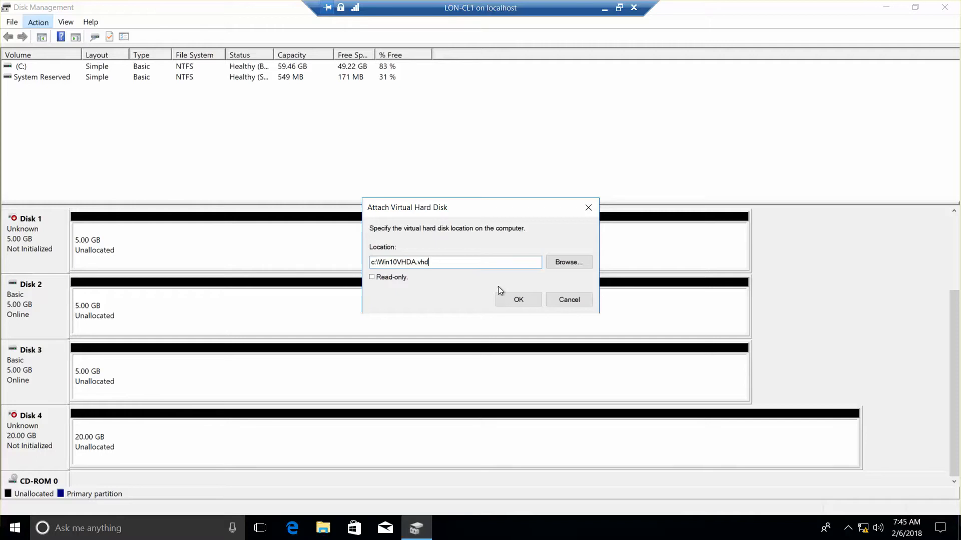
left_click(518, 300)
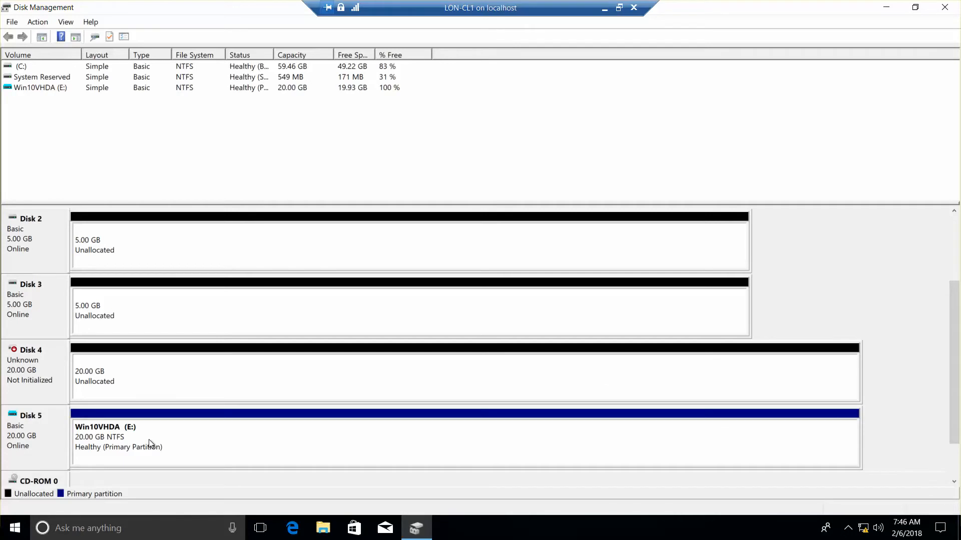
mouse_move(425, 380)
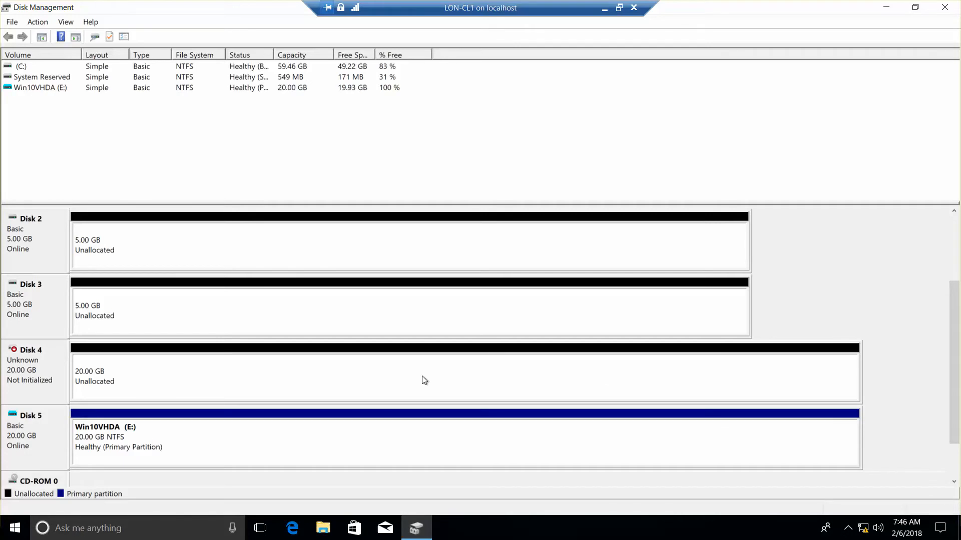
mouse_move(949, 7)
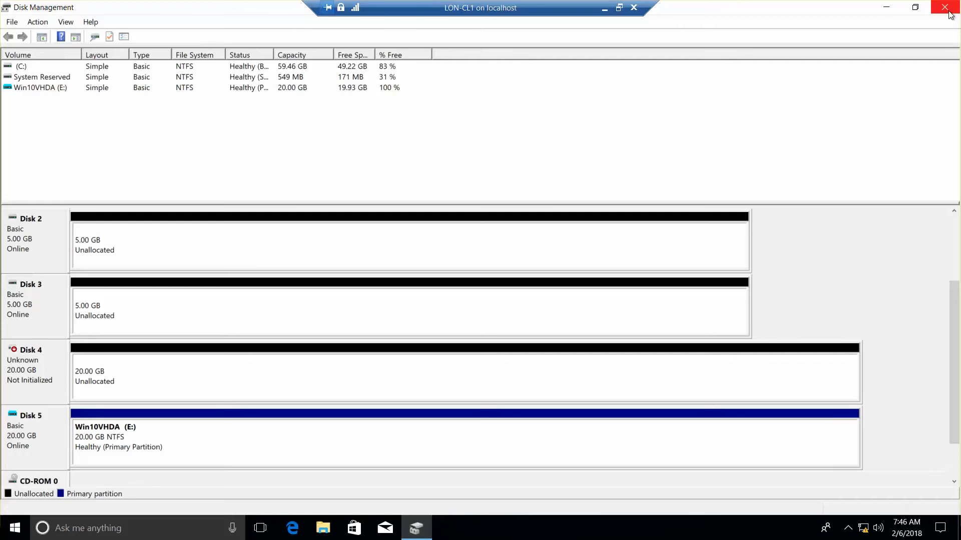
- Close the Disk Management window to return to the LON-CL1 desktop
left_click(949, 8)
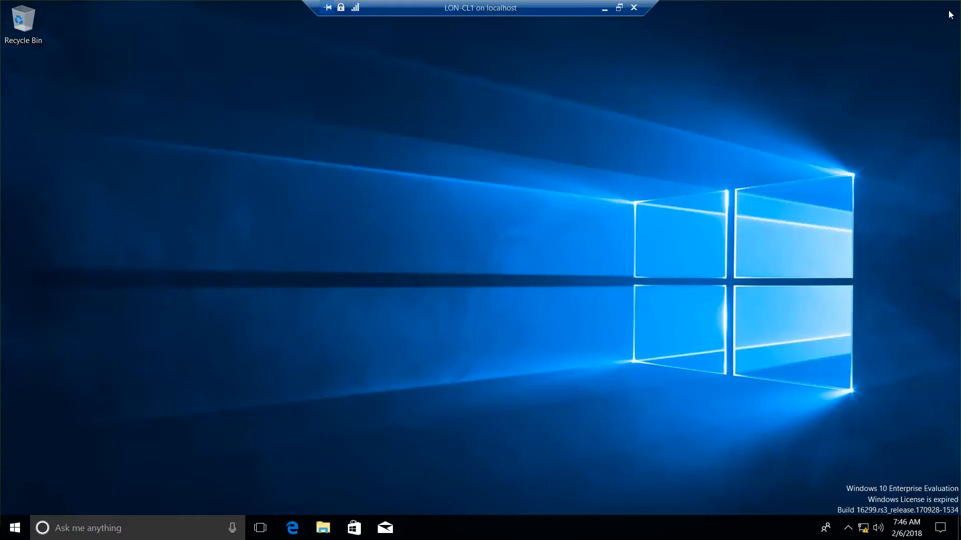